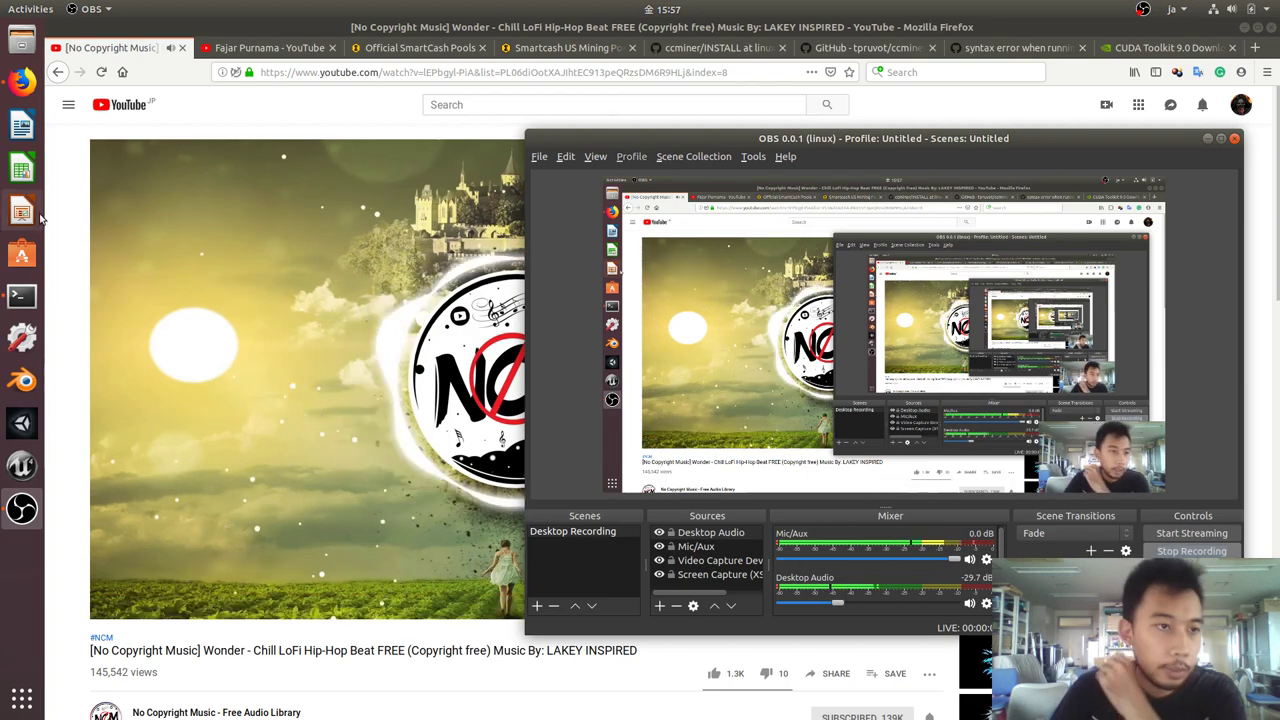
Step: Review the SmartCash US pool's getting-started page, then bring up the tpruvot/ccminer GitHub repository
{"action": "left_click", "coordinate": [412, 48]}
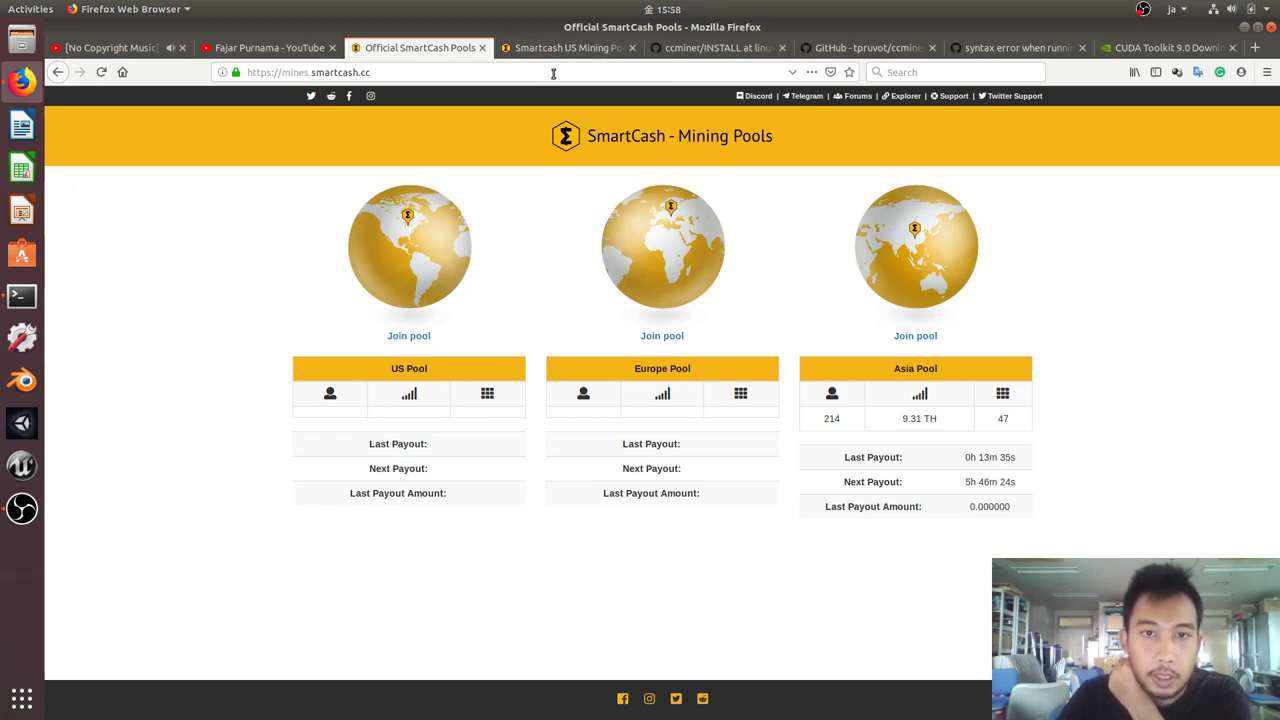
{"action": "mouse_move", "coordinate": [580, 48]}
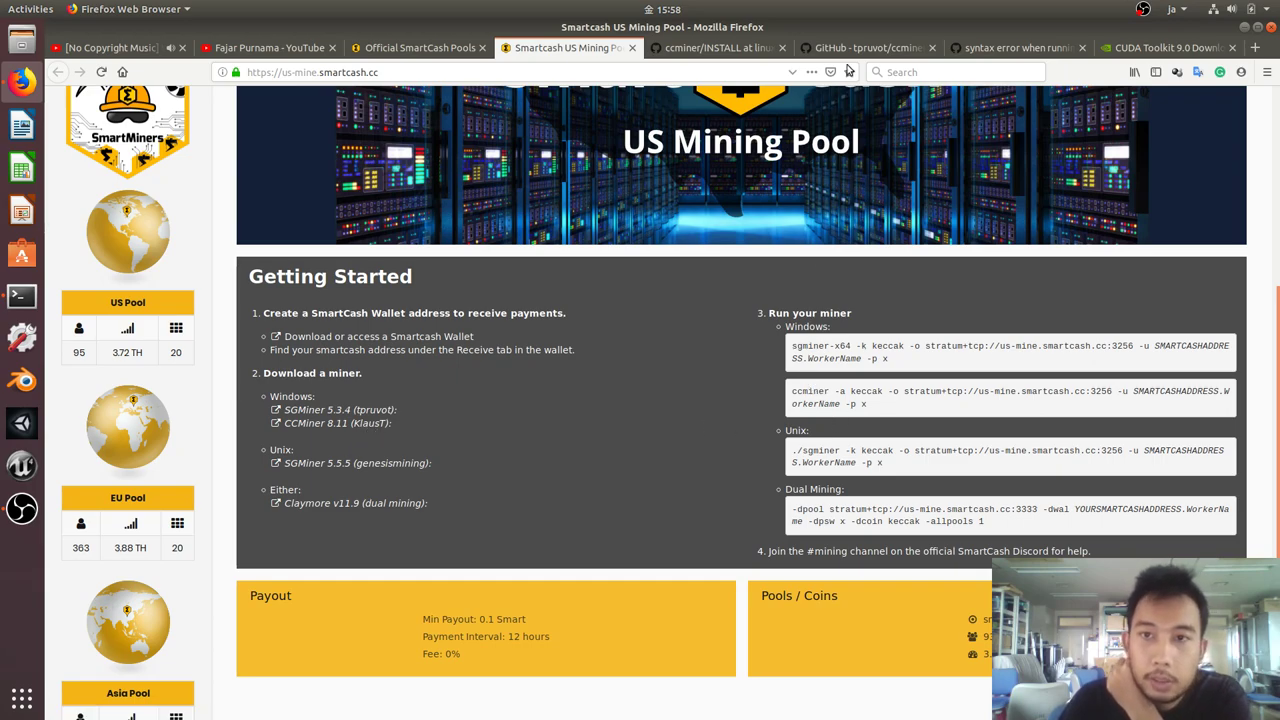
{"action": "left_click", "coordinate": [868, 48]}
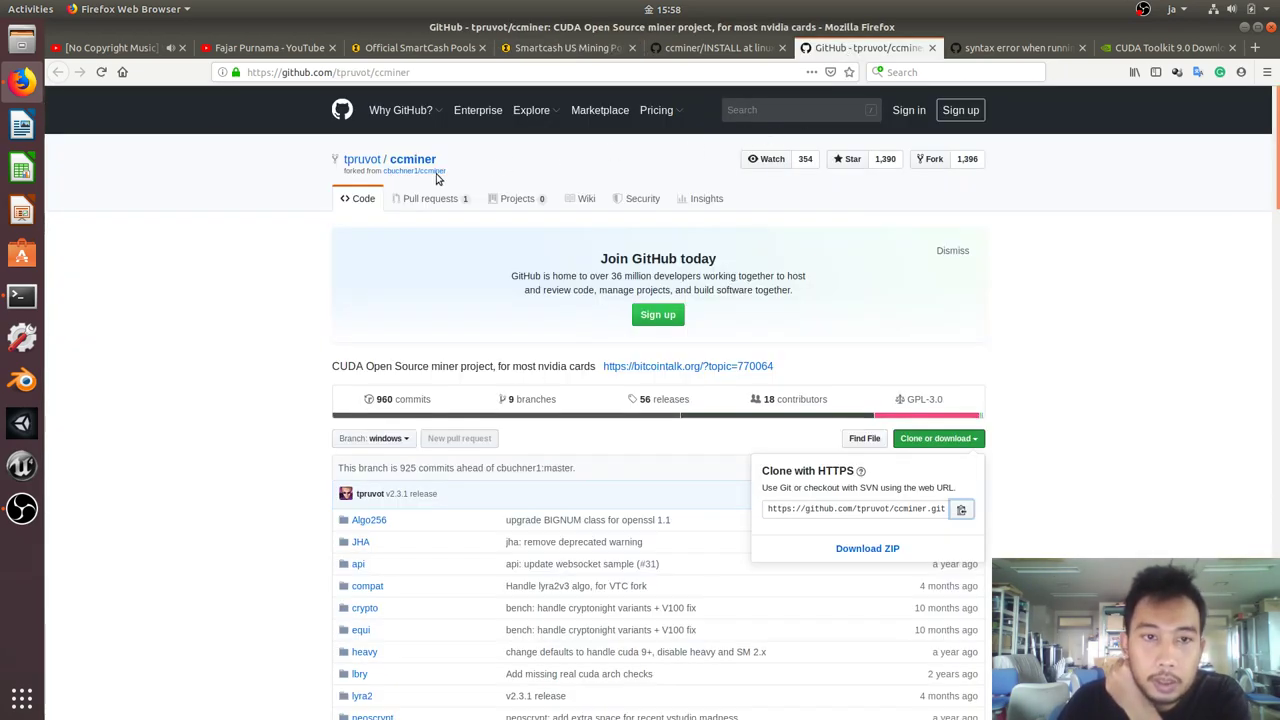
Step: Read ccminer's Linux INSTALL dependency list on GitHub and move to the terminal
{"action": "left_click", "coordinate": [722, 48]}
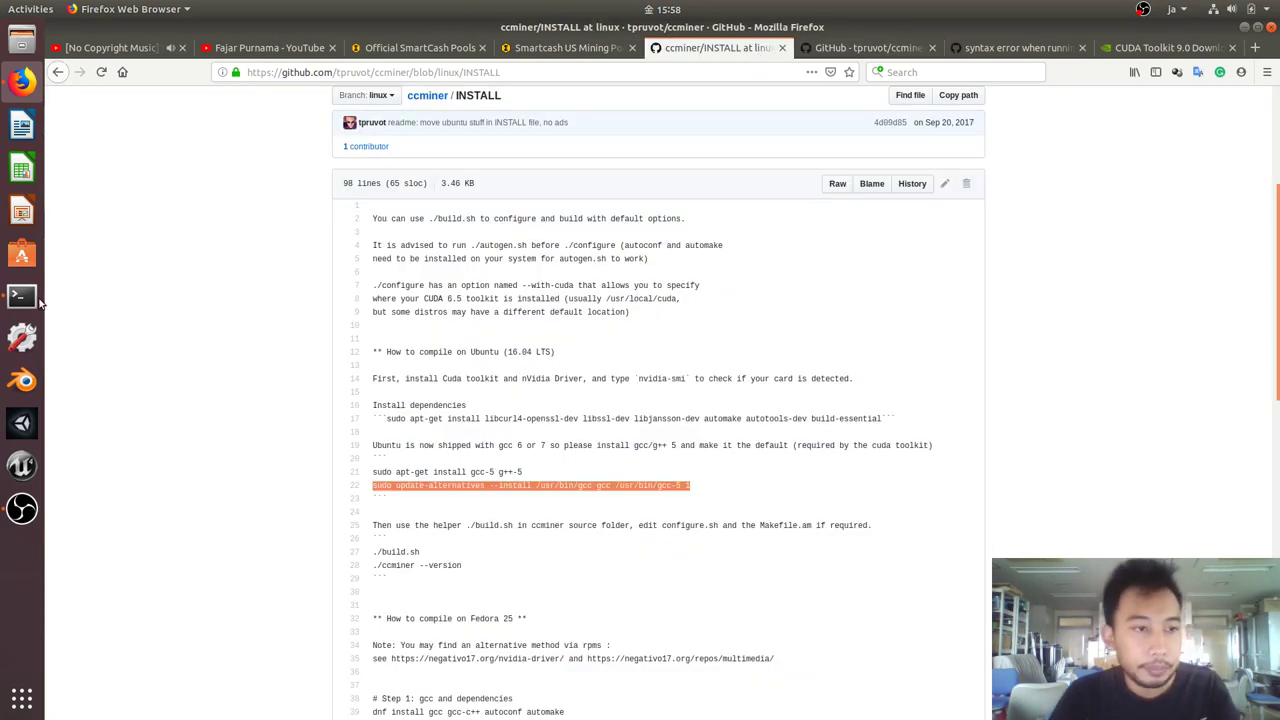
{"action": "mouse_move", "coordinate": [416, 378]}
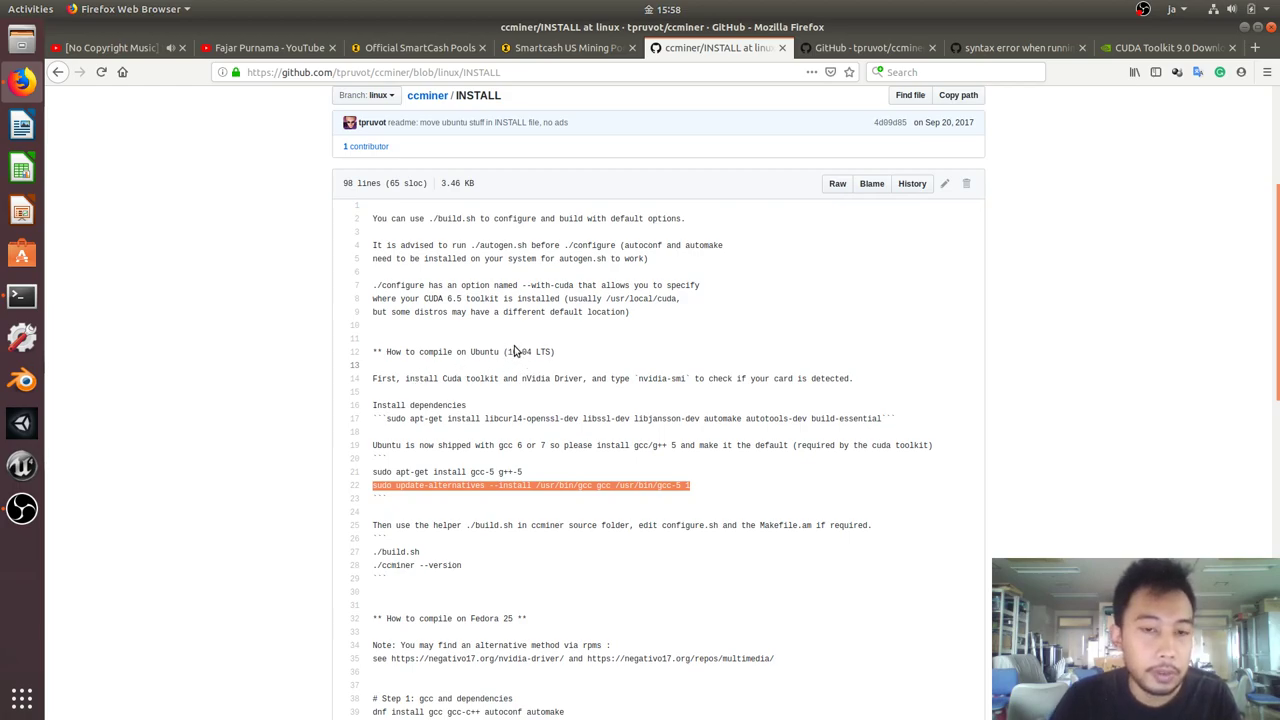
{"action": "mouse_move", "coordinate": [536, 378]}
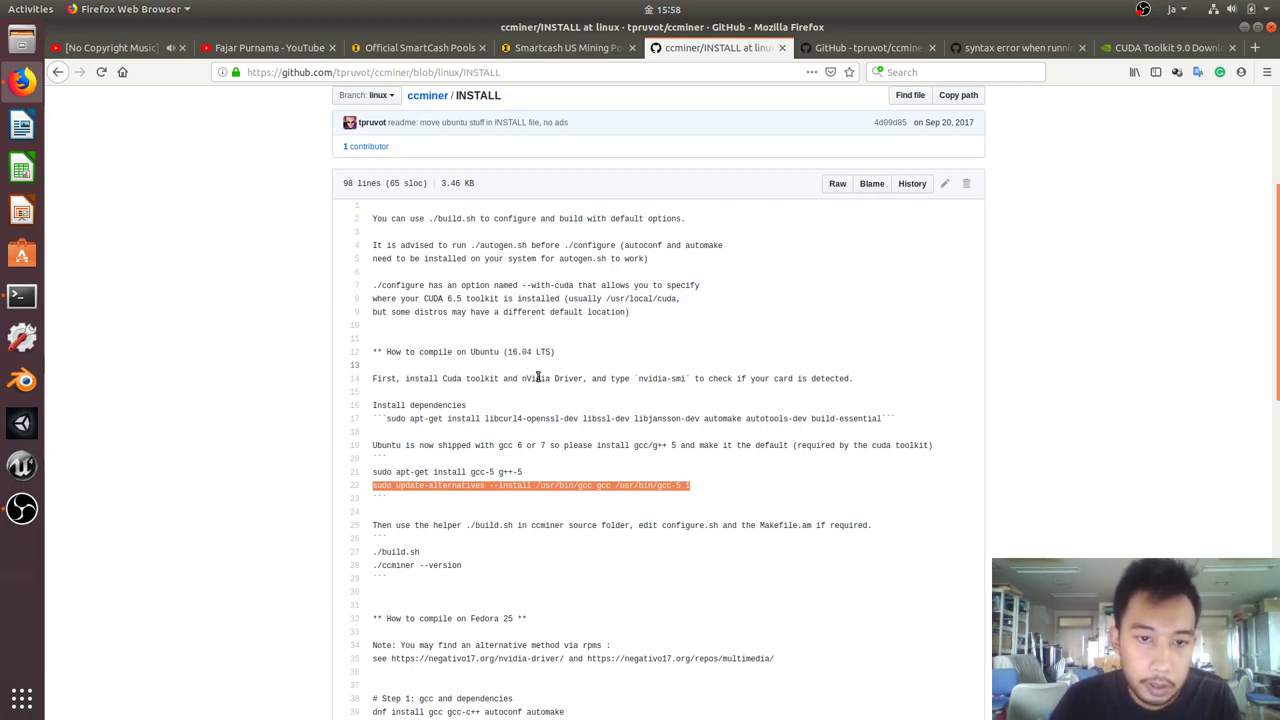
{"action": "mouse_move", "coordinate": [520, 412]}
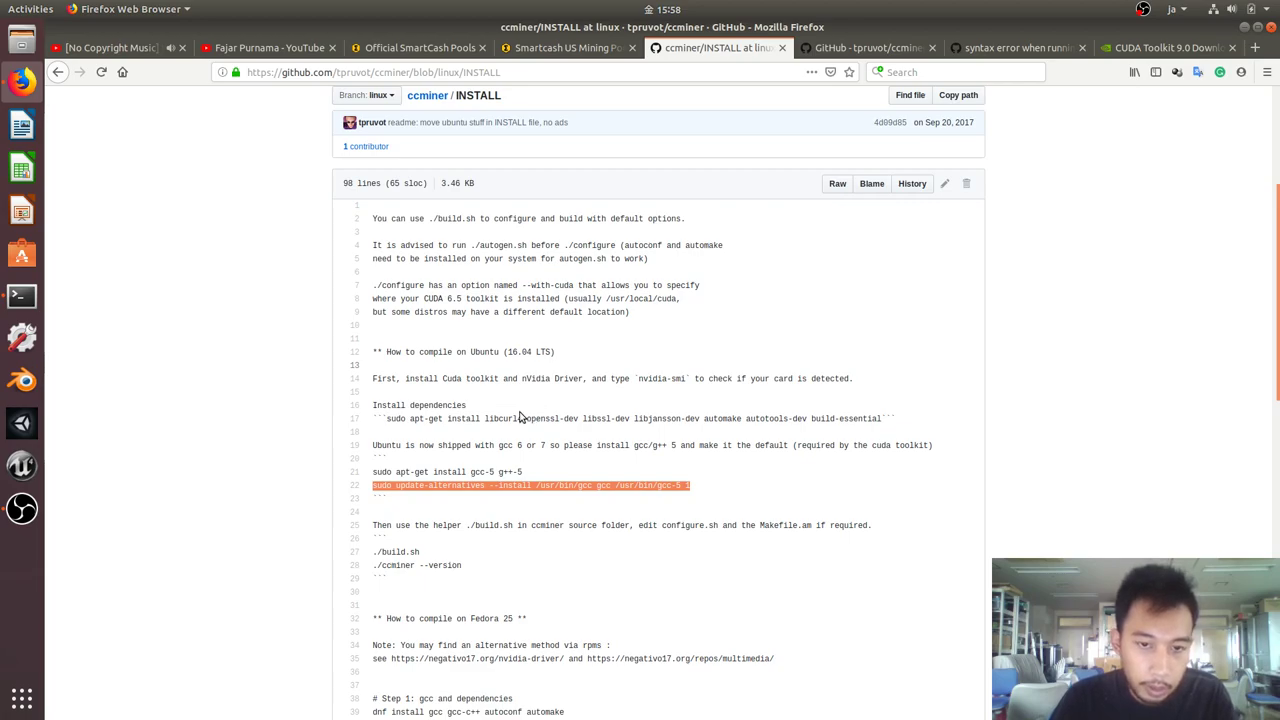
{"action": "mouse_move", "coordinate": [488, 420]}
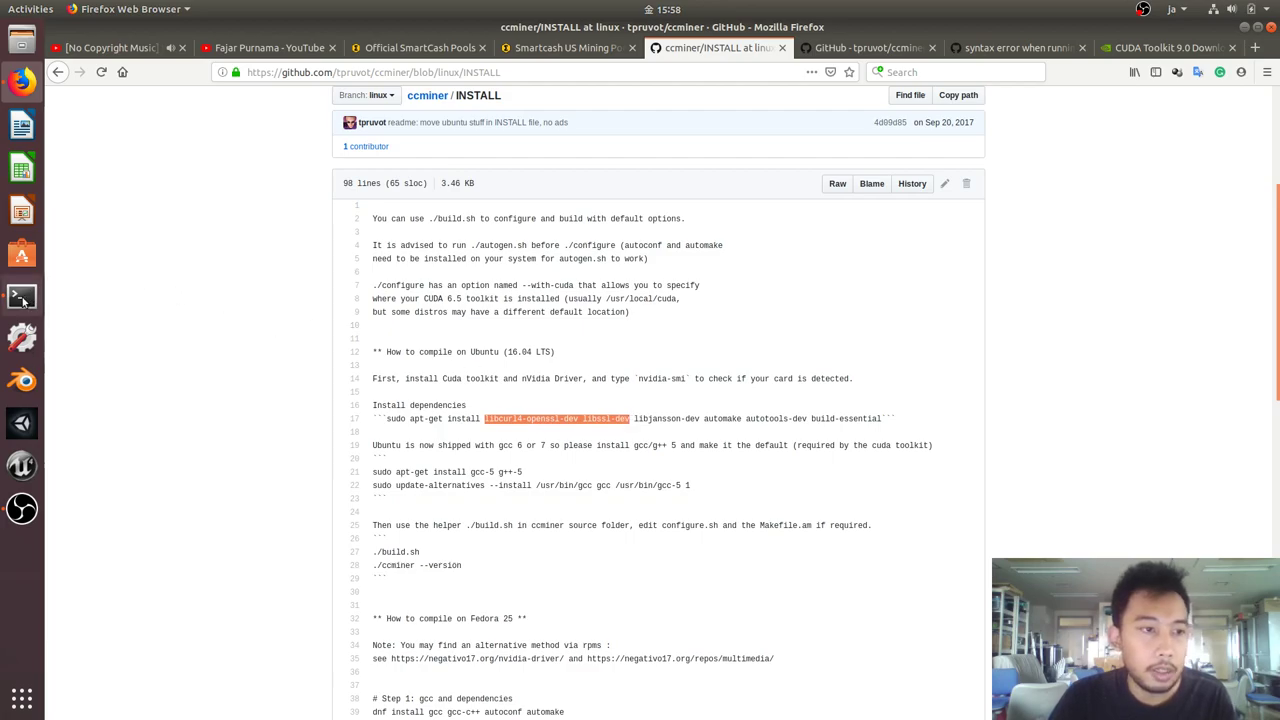
{"action": "left_click", "coordinate": [20, 296]}
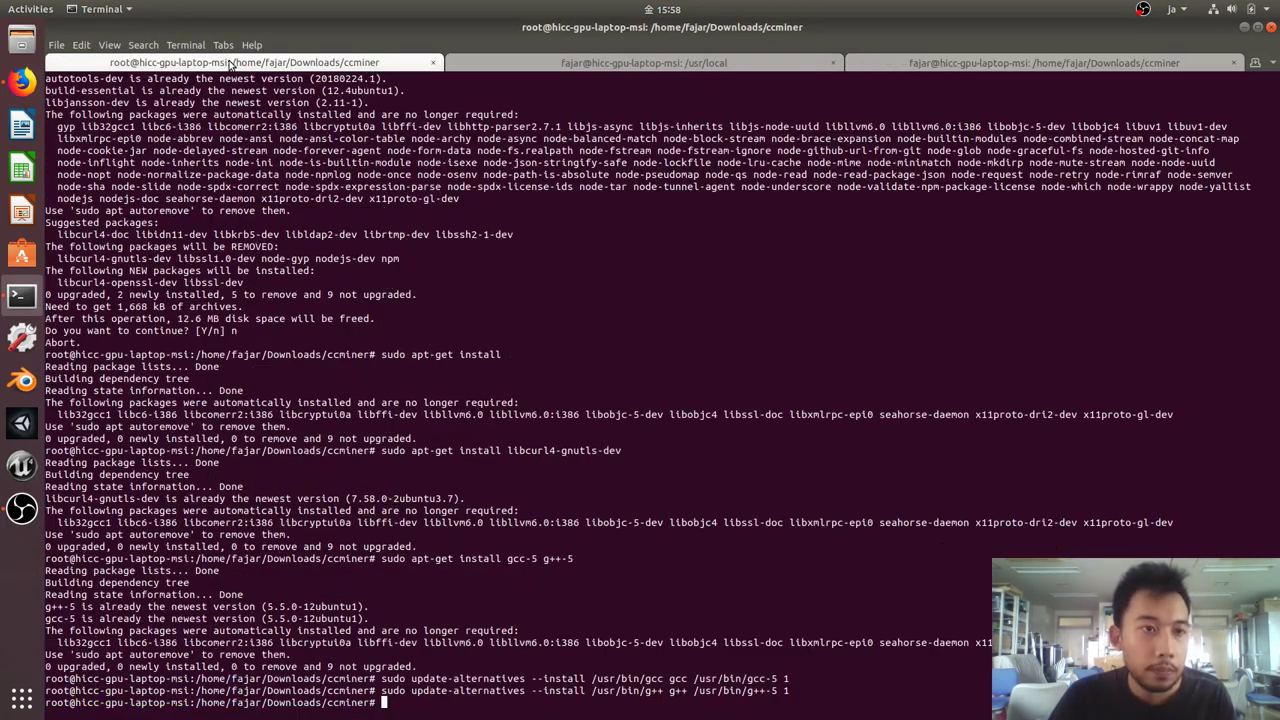
Step: Run sudo apt-get install for libcurl4-gnutls-dev
{"action": "type", "text": "sudo apt-get install libcurl4-gnutls-dev"}
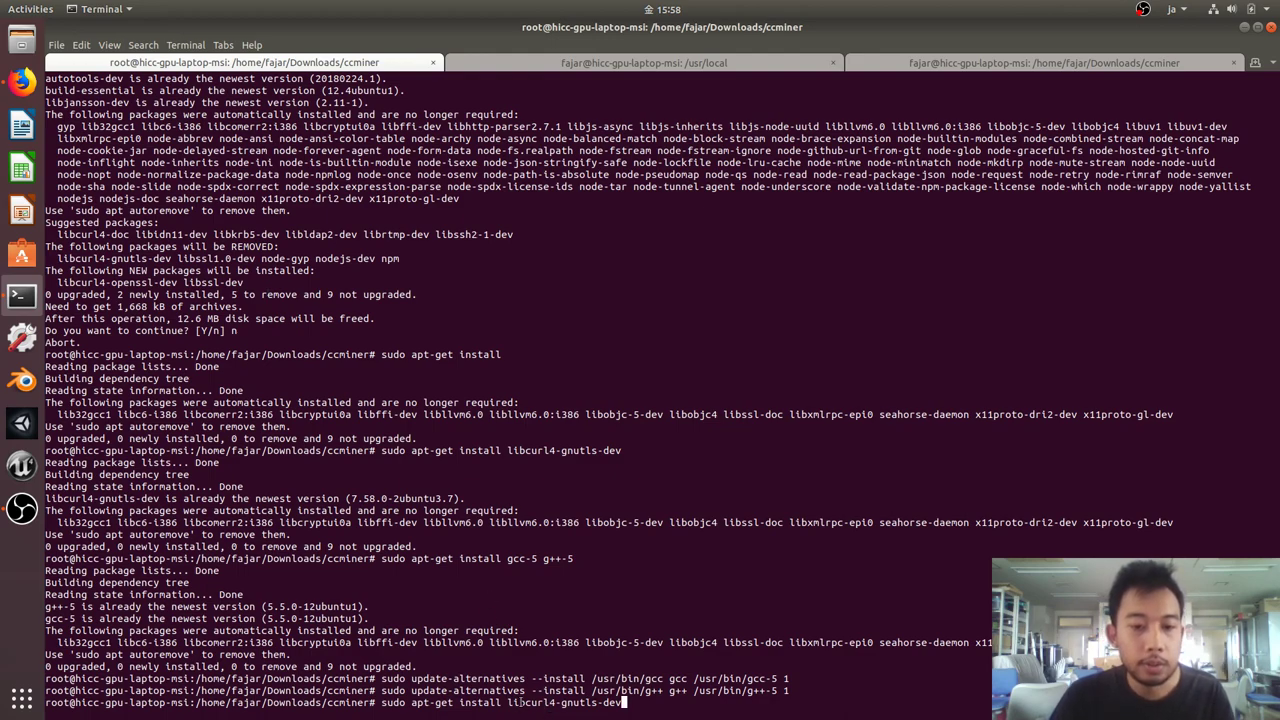
{"action": "key", "text": "Return"}
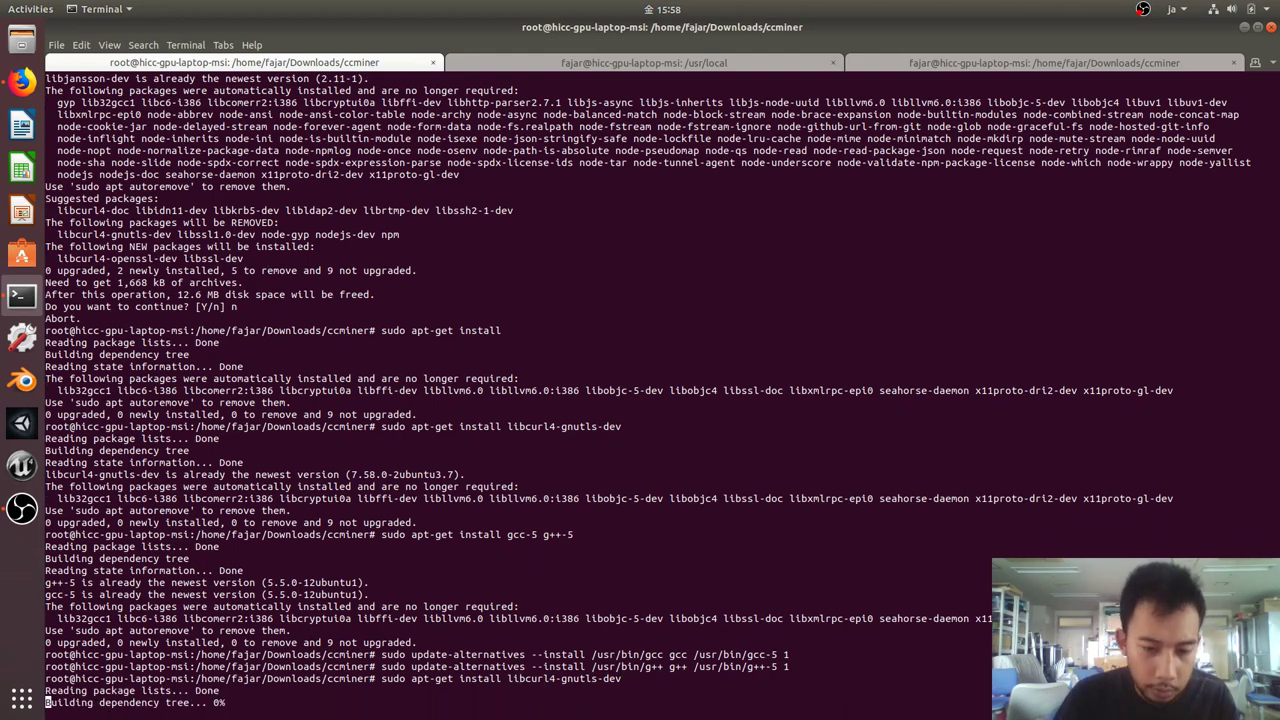
{"action": "key", "text": "Return"}
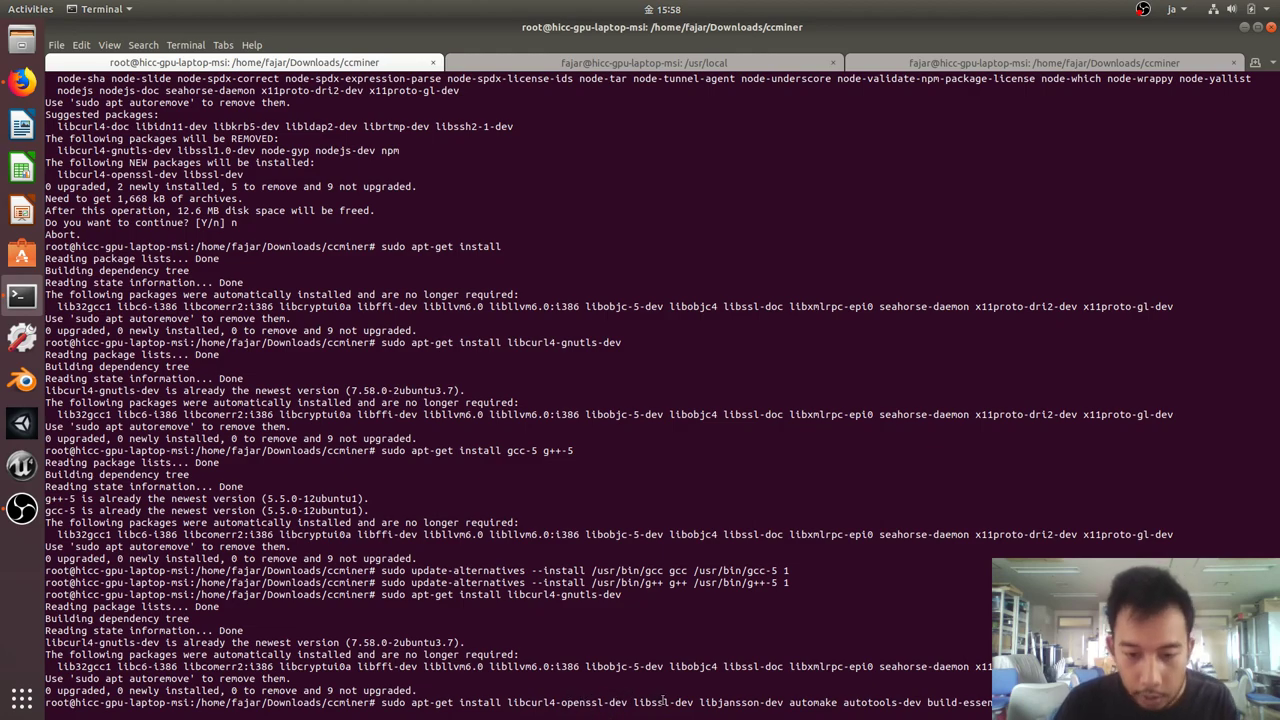
Step: Run the full dependency install, decline removing nodejs packages, and stage the gcc-5 update-alternatives command
{"action": "key", "text": "Return"}
{"action": "type", "text": "n"}
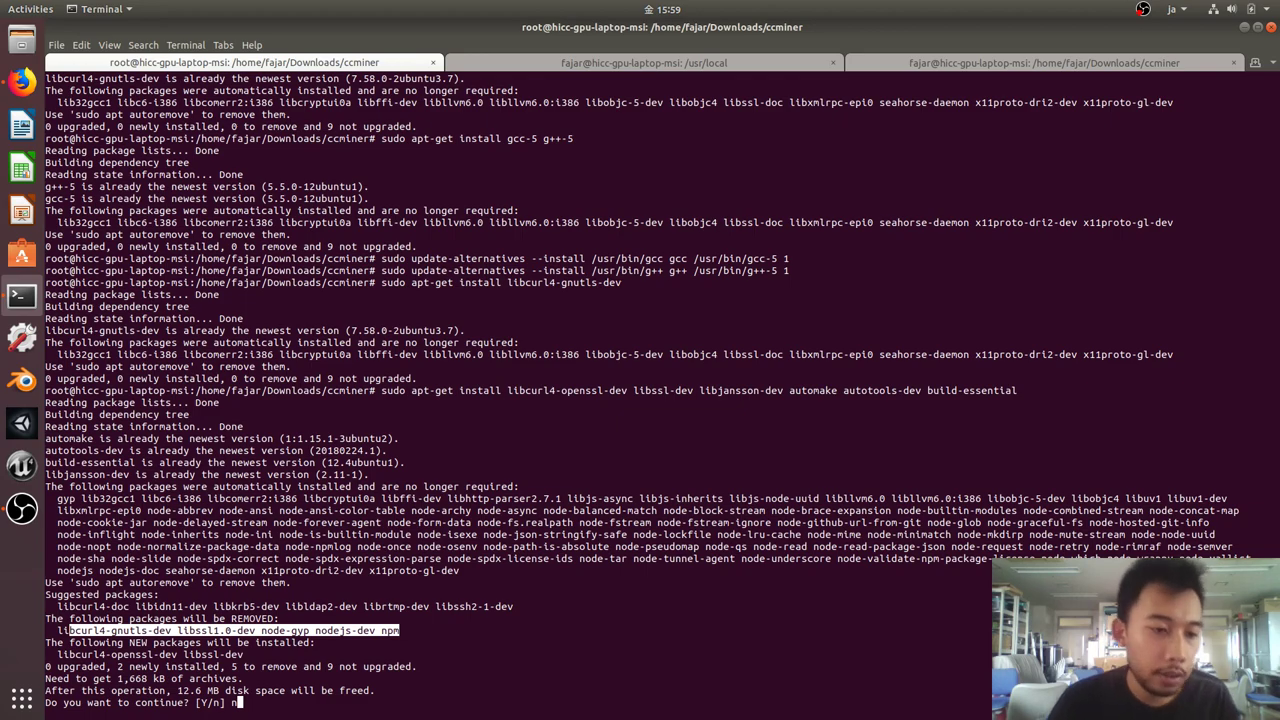
{"action": "key", "text": "Return"}
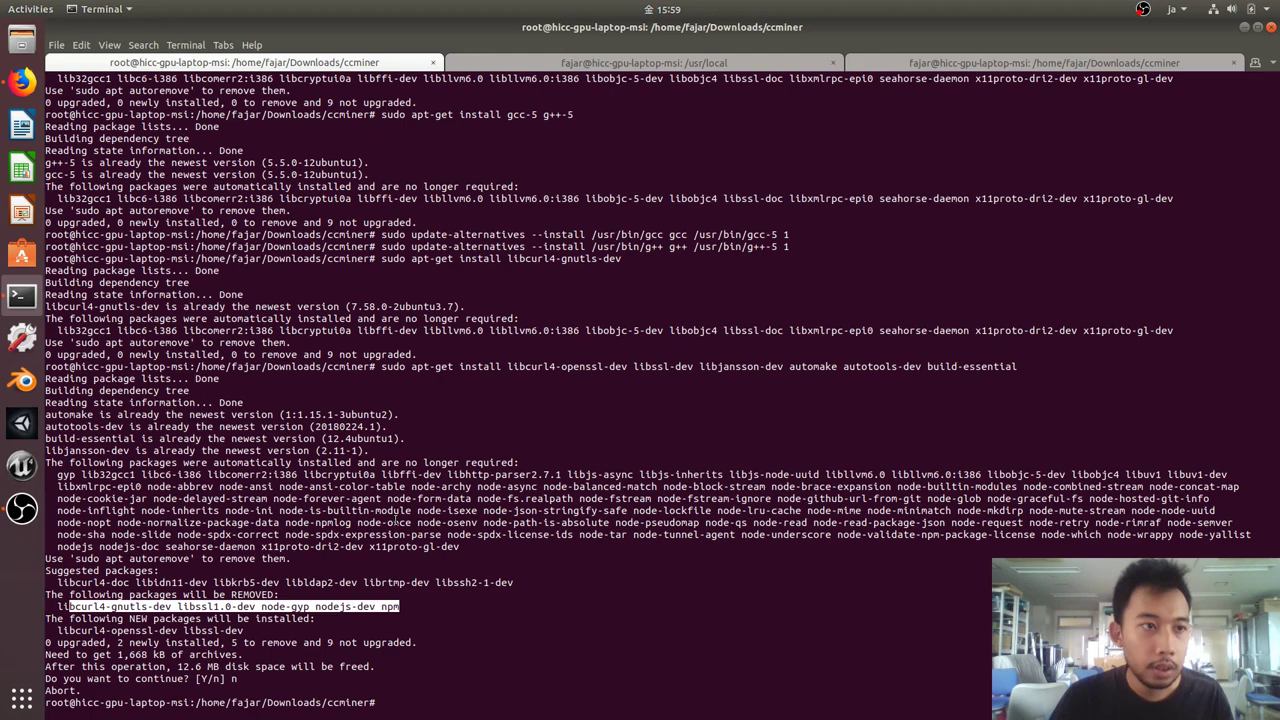
{"action": "type", "text": "sudo update-alternatives --install /usr/bin/gcc gcc /usr/bin/gcc-5 1"}
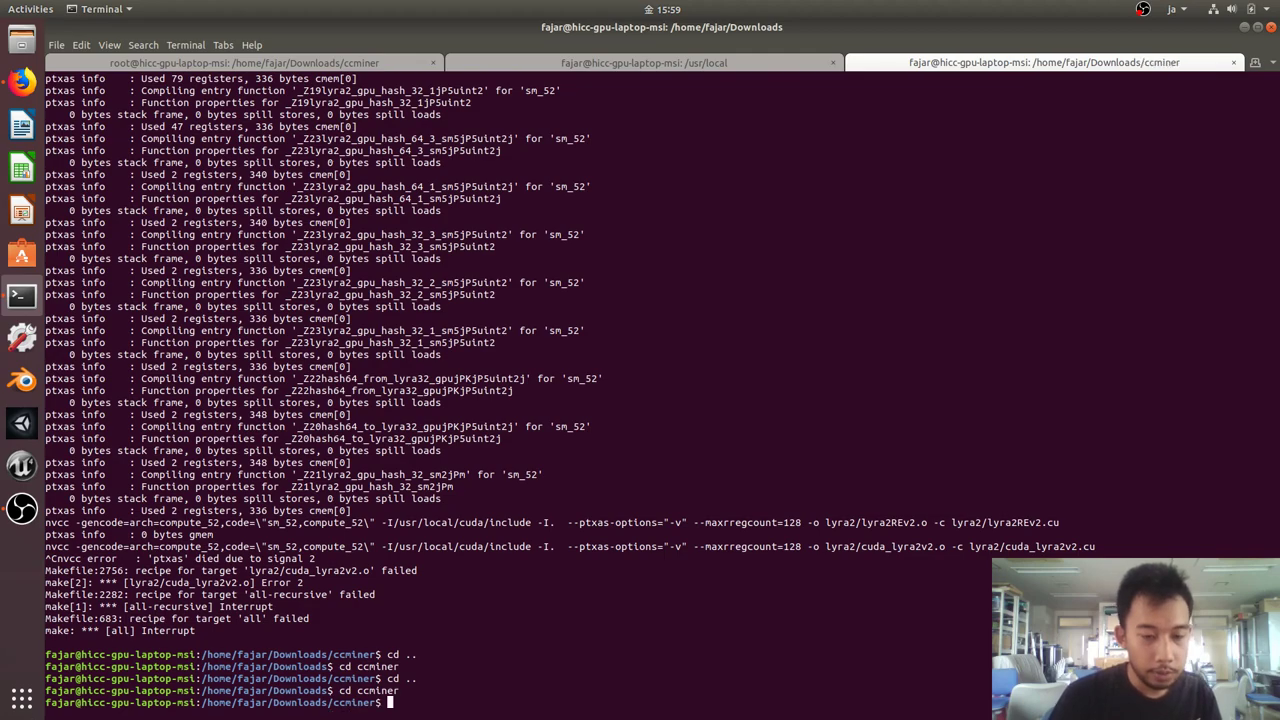
Step: After make and ./configure attempts, change into the ccminer-cuda-92 folder
{"action": "type", "text": "make"}
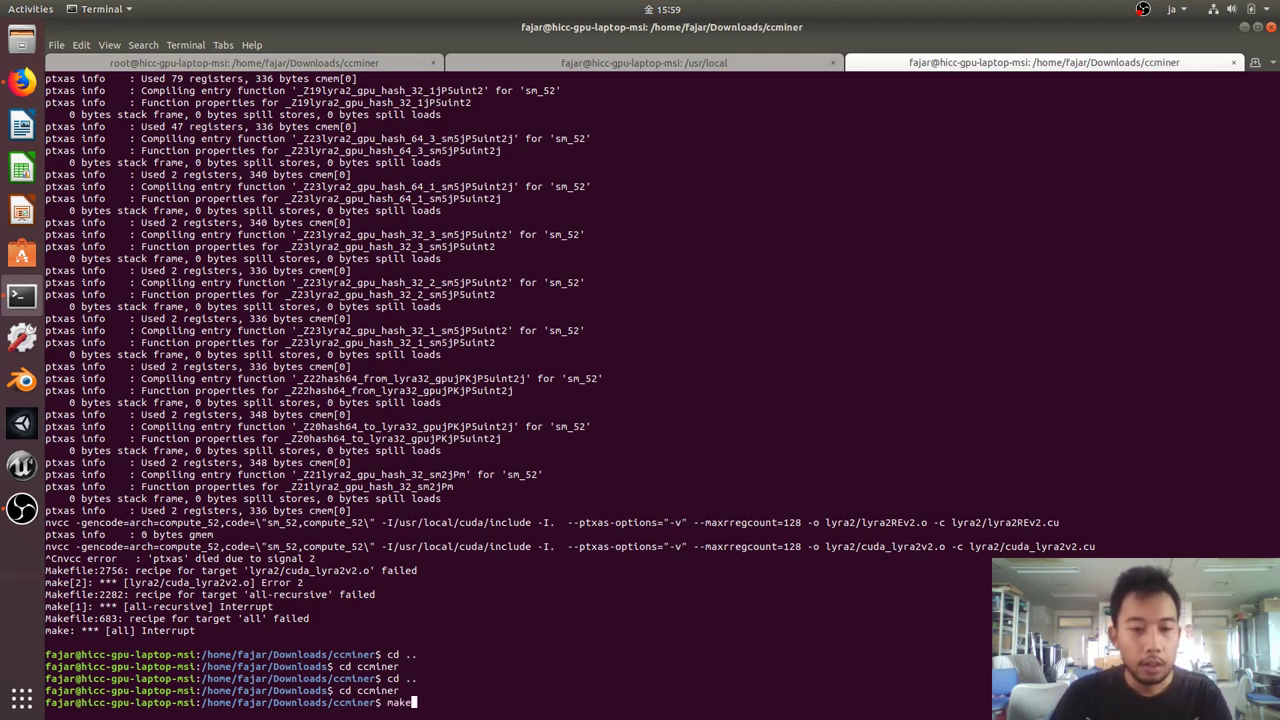
{"action": "type", "text": "./configure"}
{"action": "type", "text": "cd .."}
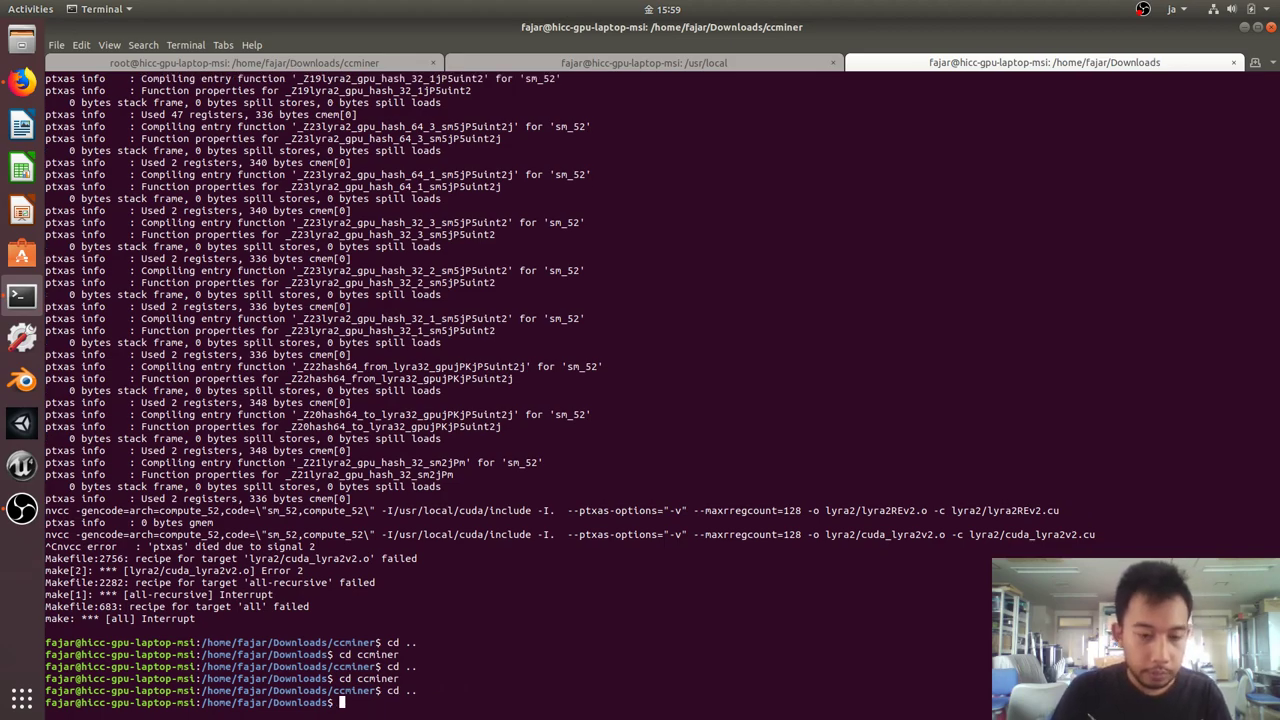
{"action": "type", "text": "cd ccminer-9."}
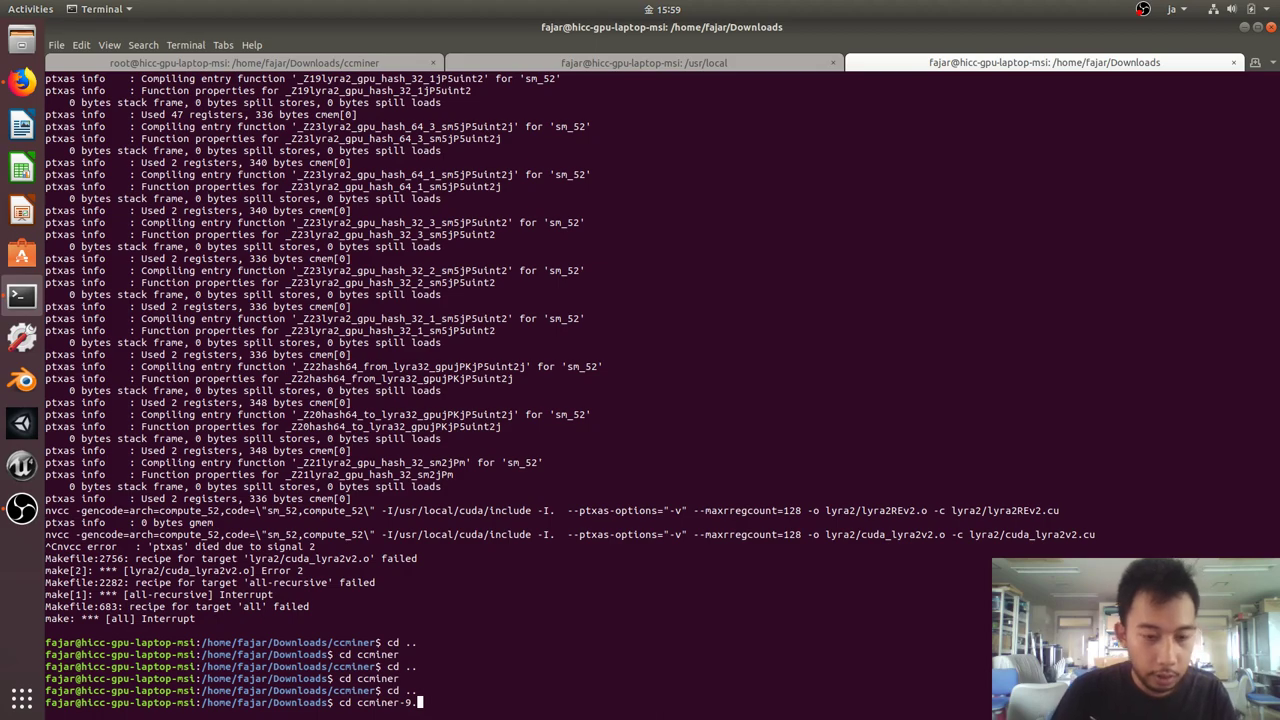
{"action": "type", "text": "2"}
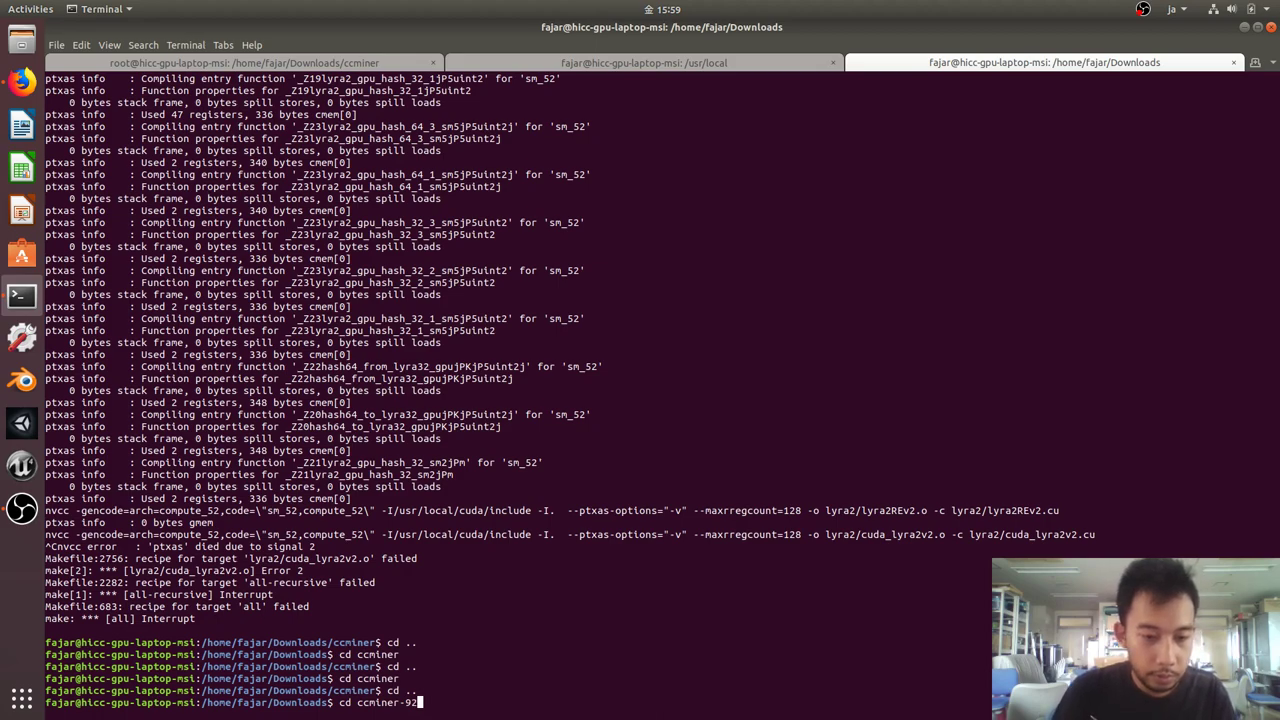
{"action": "key", "text": "Return"}
{"action": "type", "text": "cd ccminer-92"}
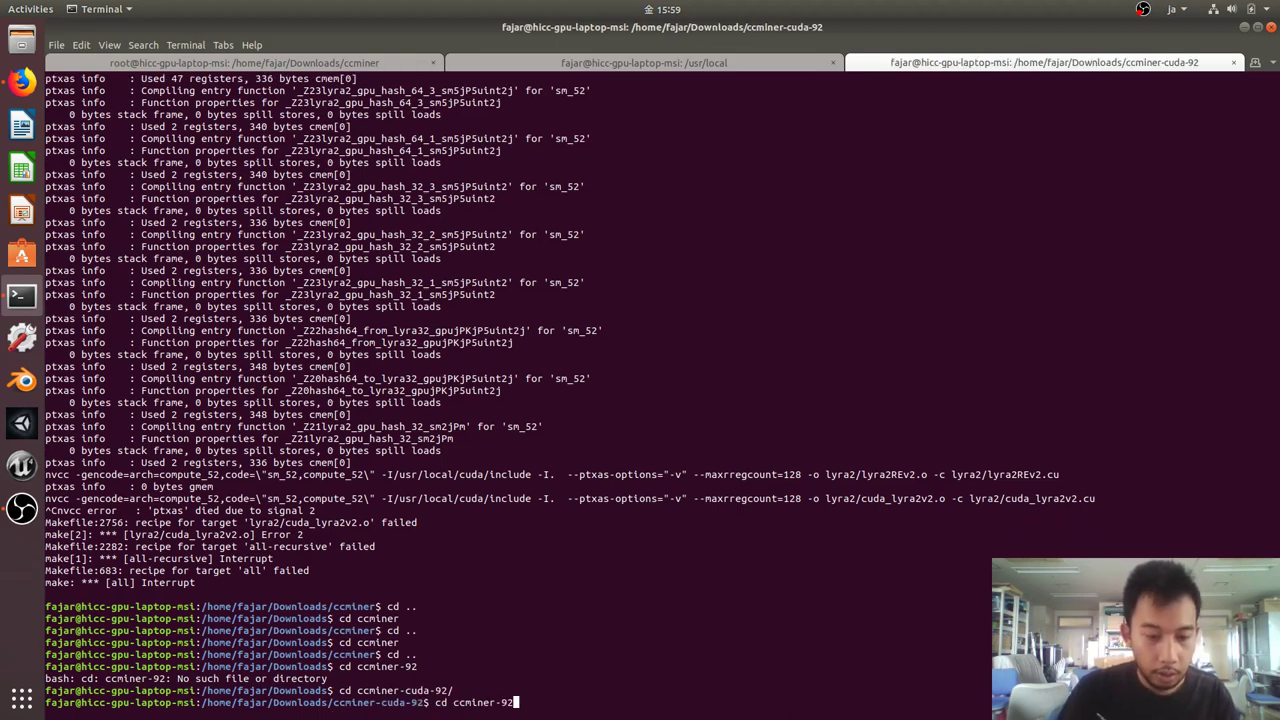
Step: Launch torsocks ./ccminer -a keccak against stratum+tcp://us-mine.smartcash.cc:3256, which exits with an error
{"action": "type", "text": "env"}
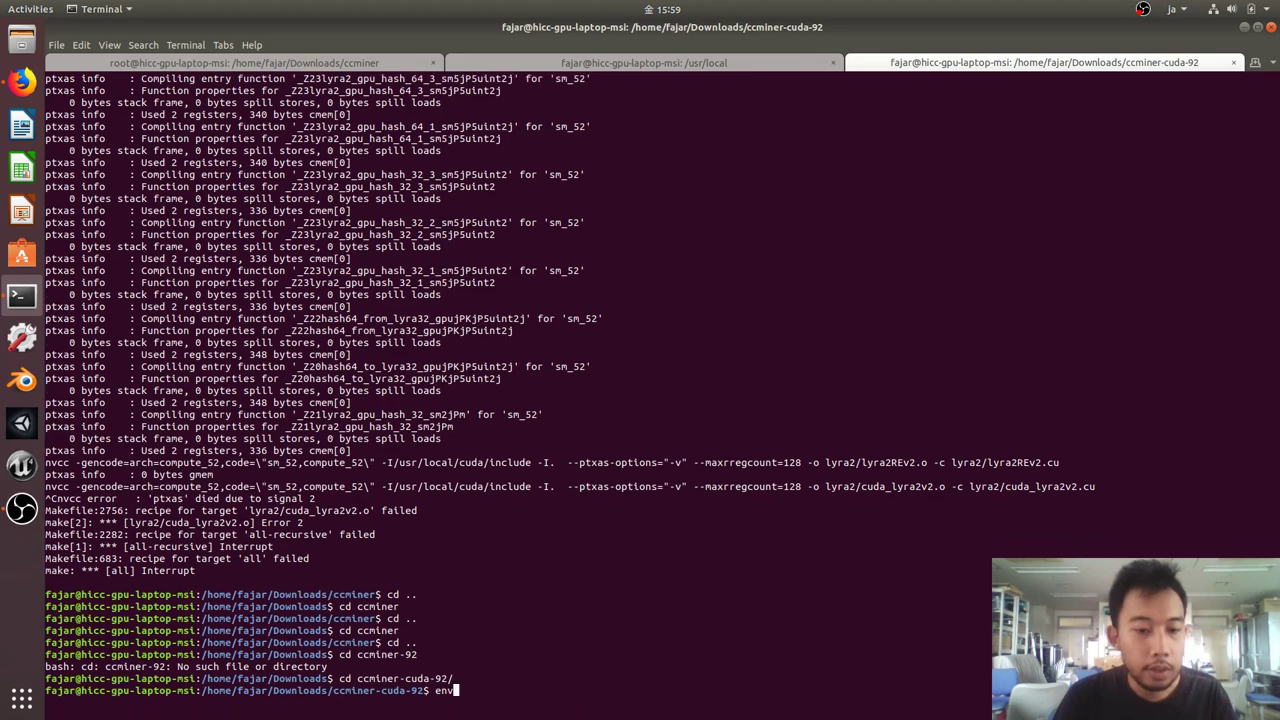
{"action": "type", "text": "torsocks ./ccminer -a keccak -o stratum+tcp://us-mine.smartcash.cc:3256 -u SReP4EqyEsbN3RWEBJ"}
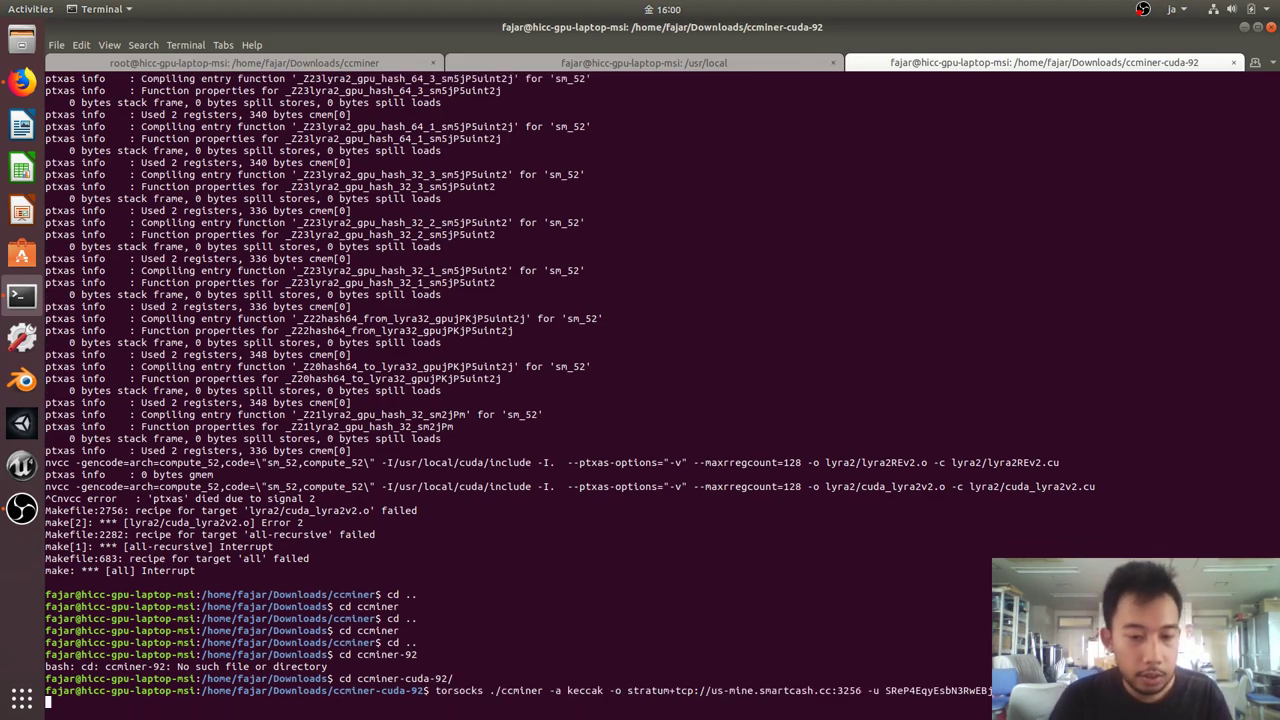
{"action": "key", "text": "Return"}
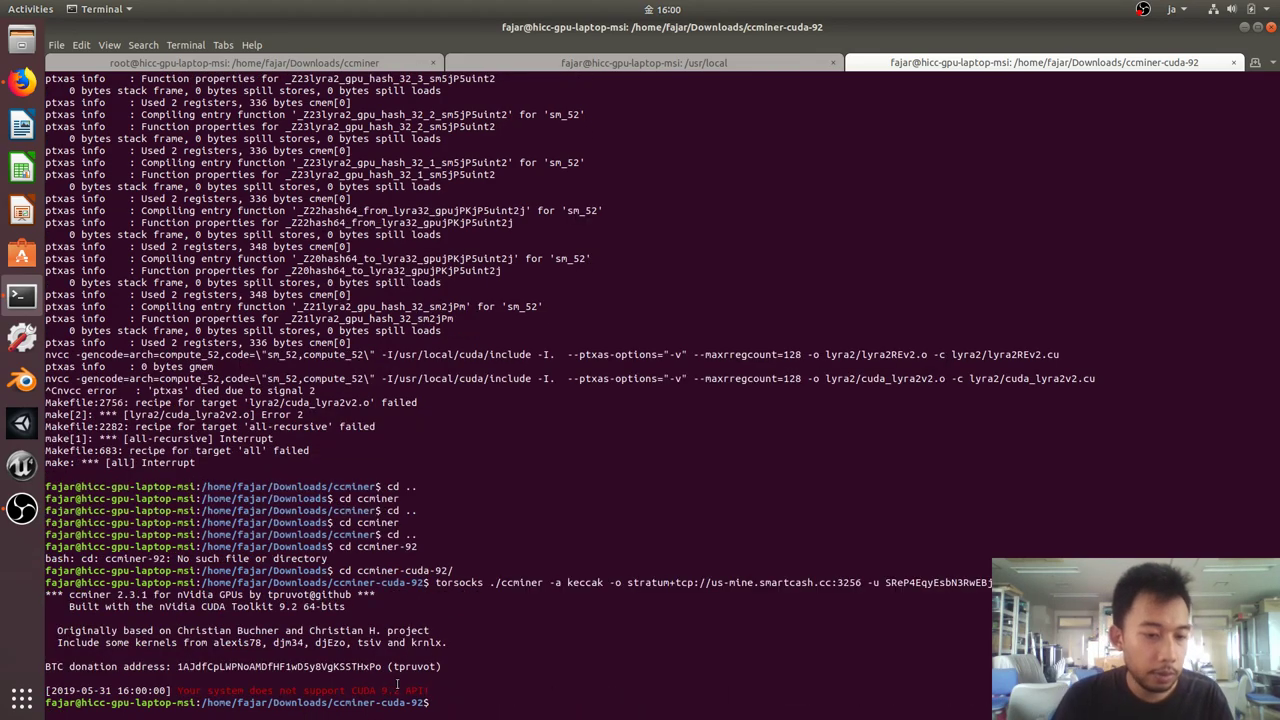
Step: Move into ccminer with CUDA 9.0 on PATH and confirm nvcc -V reports release 9.0
{"action": "type", "text": "cd .."}
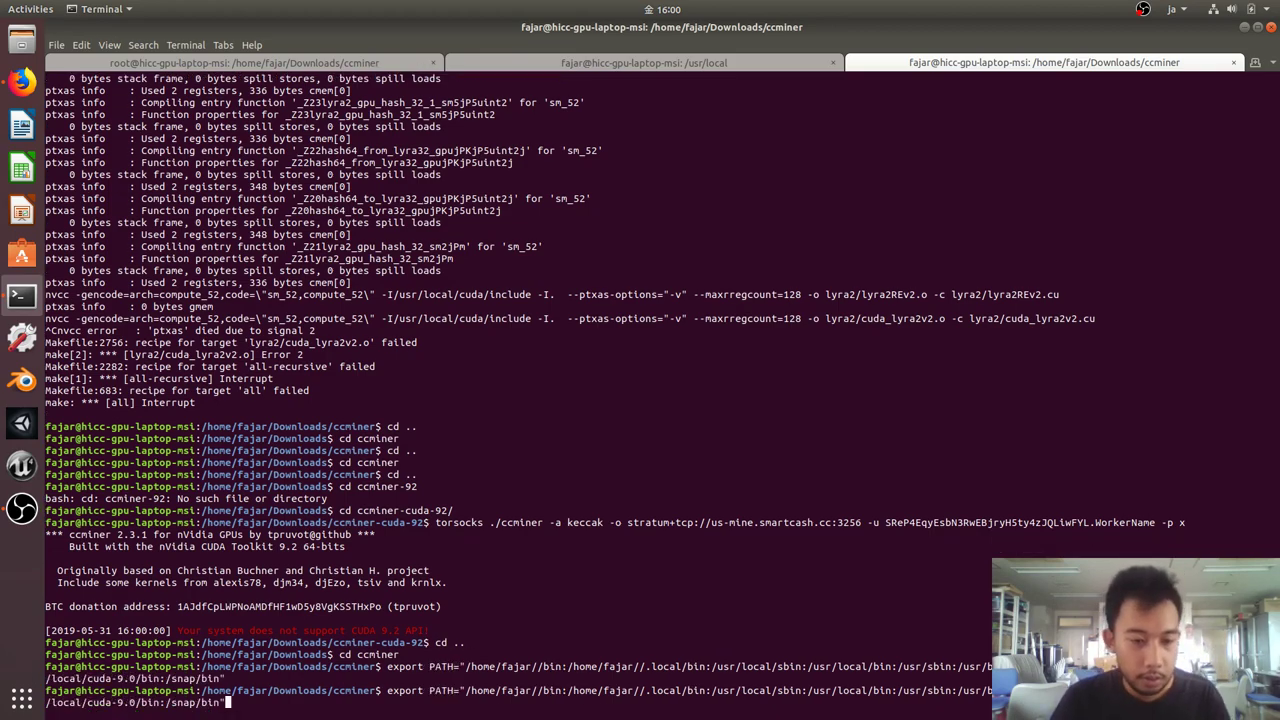
{"action": "type", "text": "nvcc -V"}
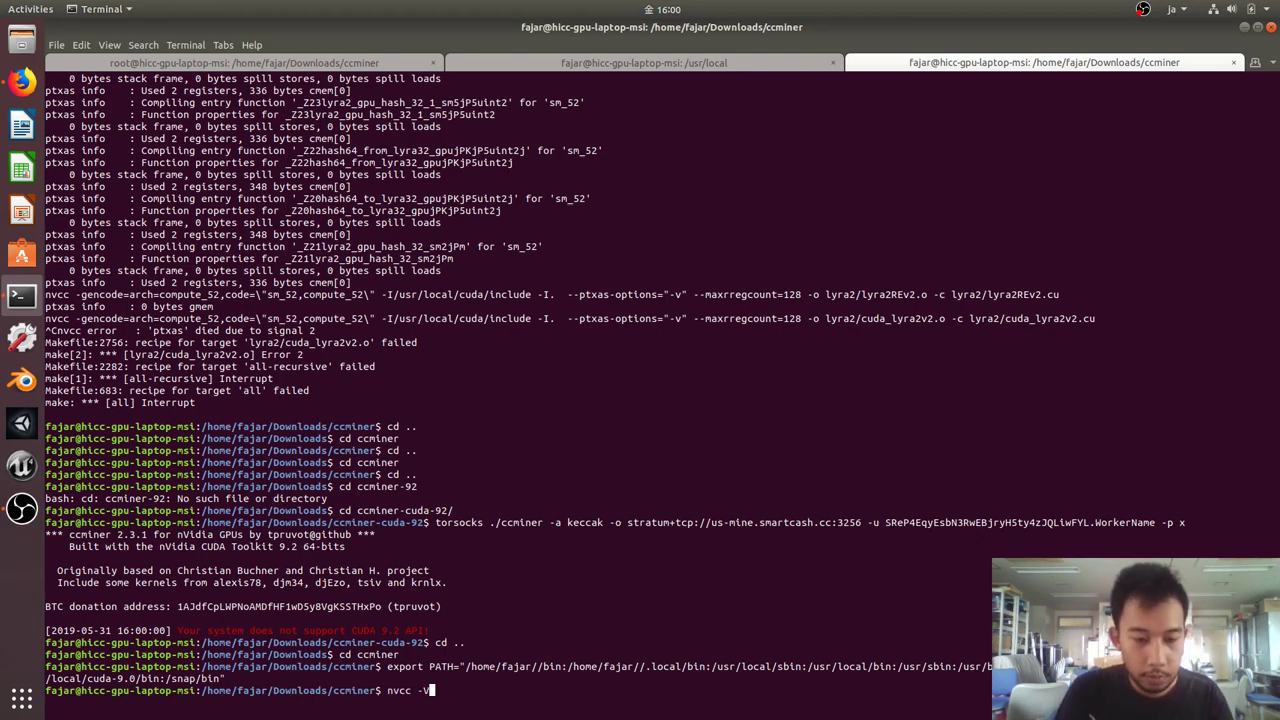
{"action": "key", "text": "Return"}
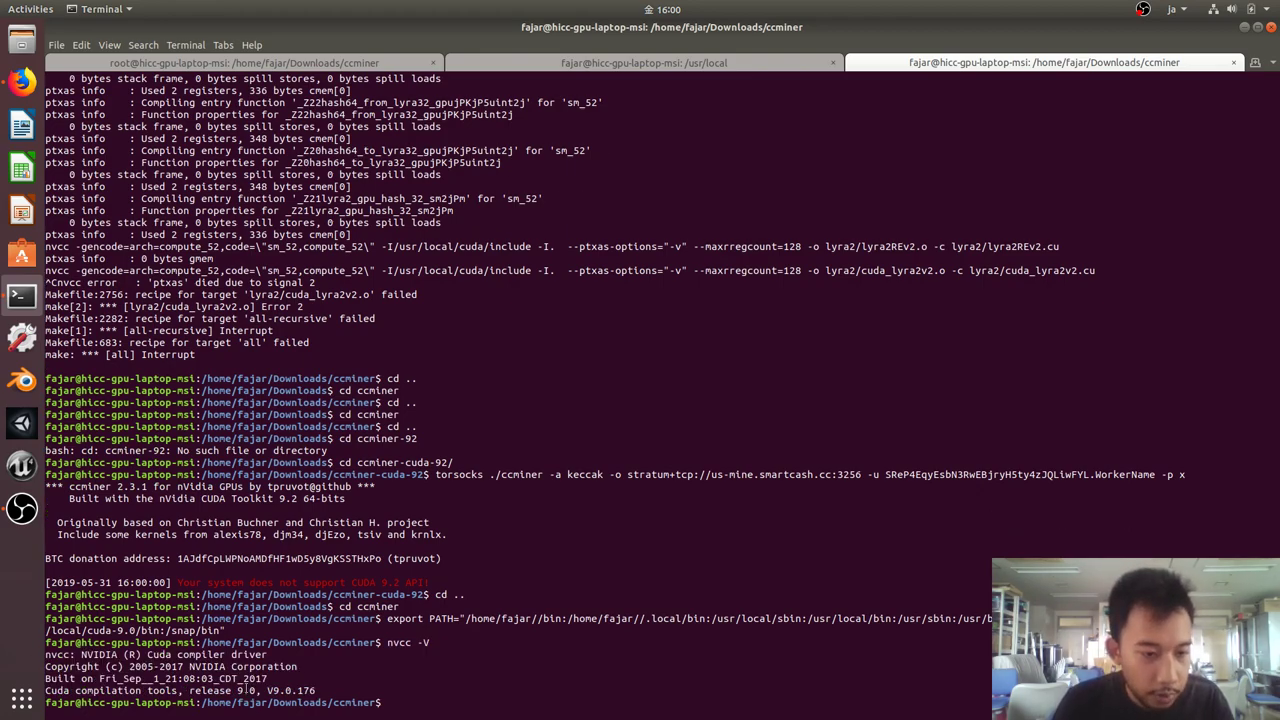
Step: Export LD_LIBRARY_PATH=/usr/local/cuda-9.0/lib64/, run ./autogen.sh and start ./configure
{"action": "type", "text": "cd .."}
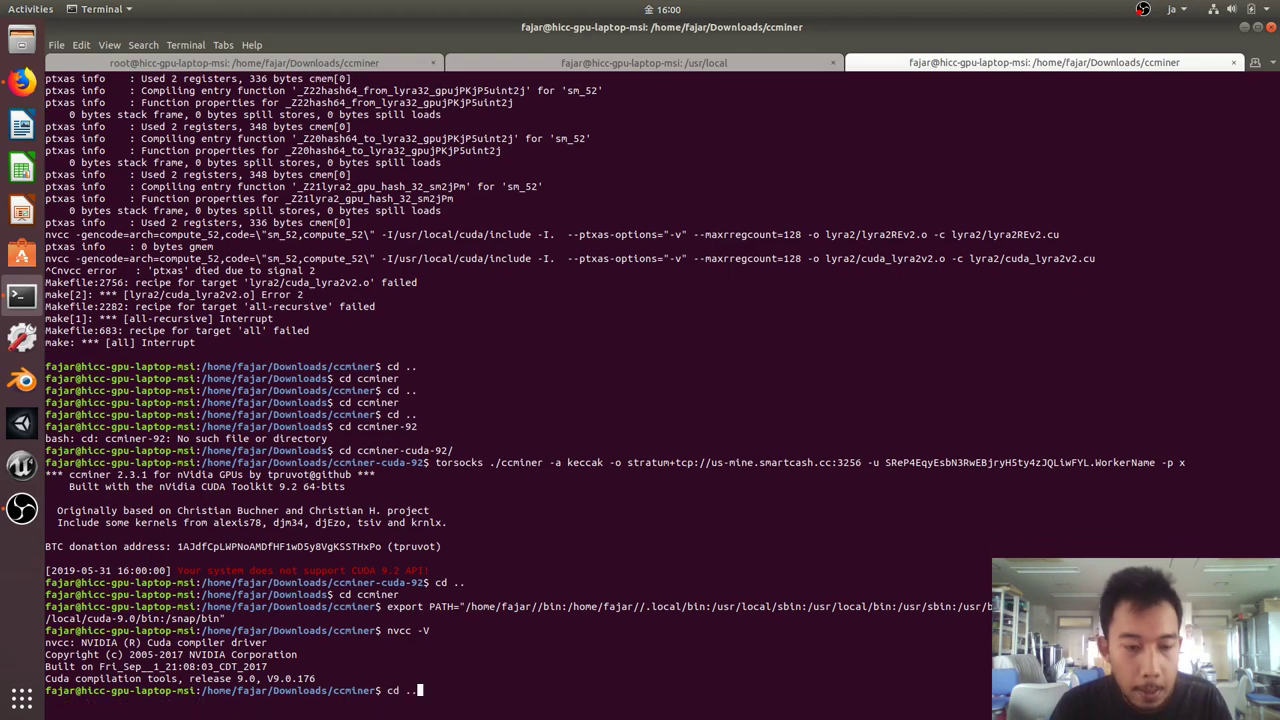
{"action": "type", "text": "./configure"}
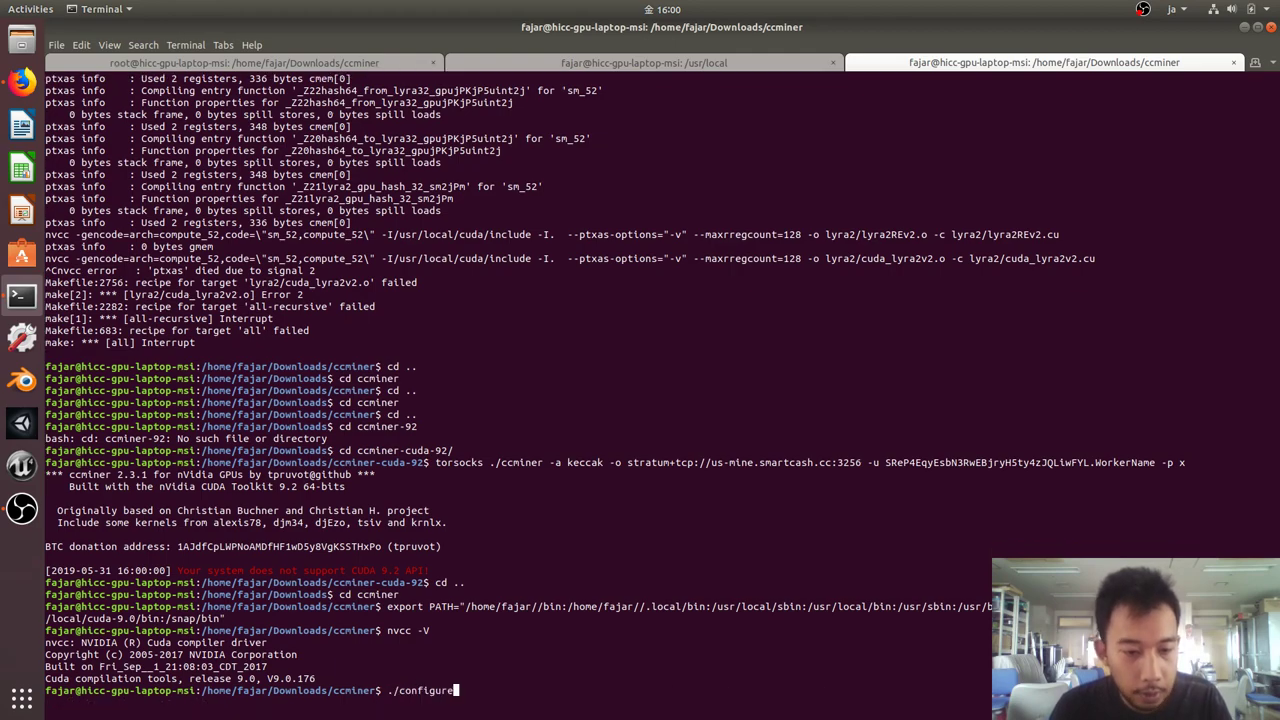
{"action": "type", "text": "export LD_LIBRARY_PATH=/usr/local/cuda-9.0/lib64/"}
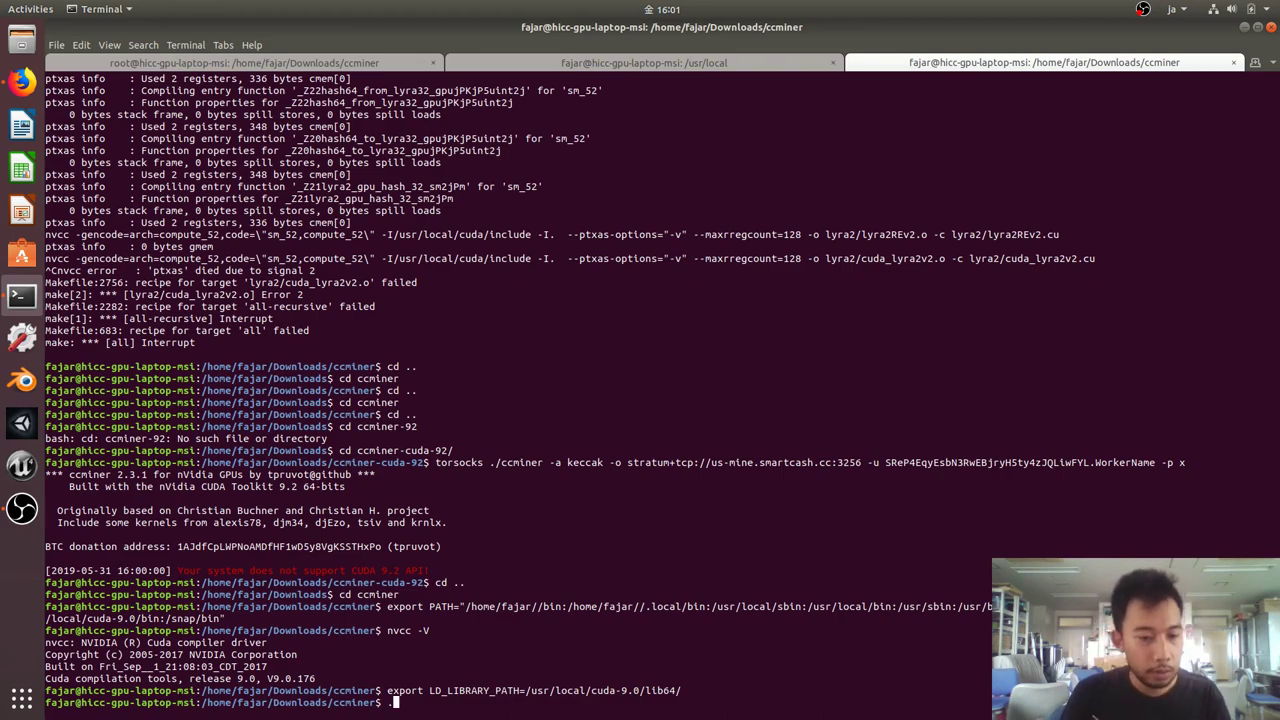
{"action": "type", "text": "/autogen.sh"}
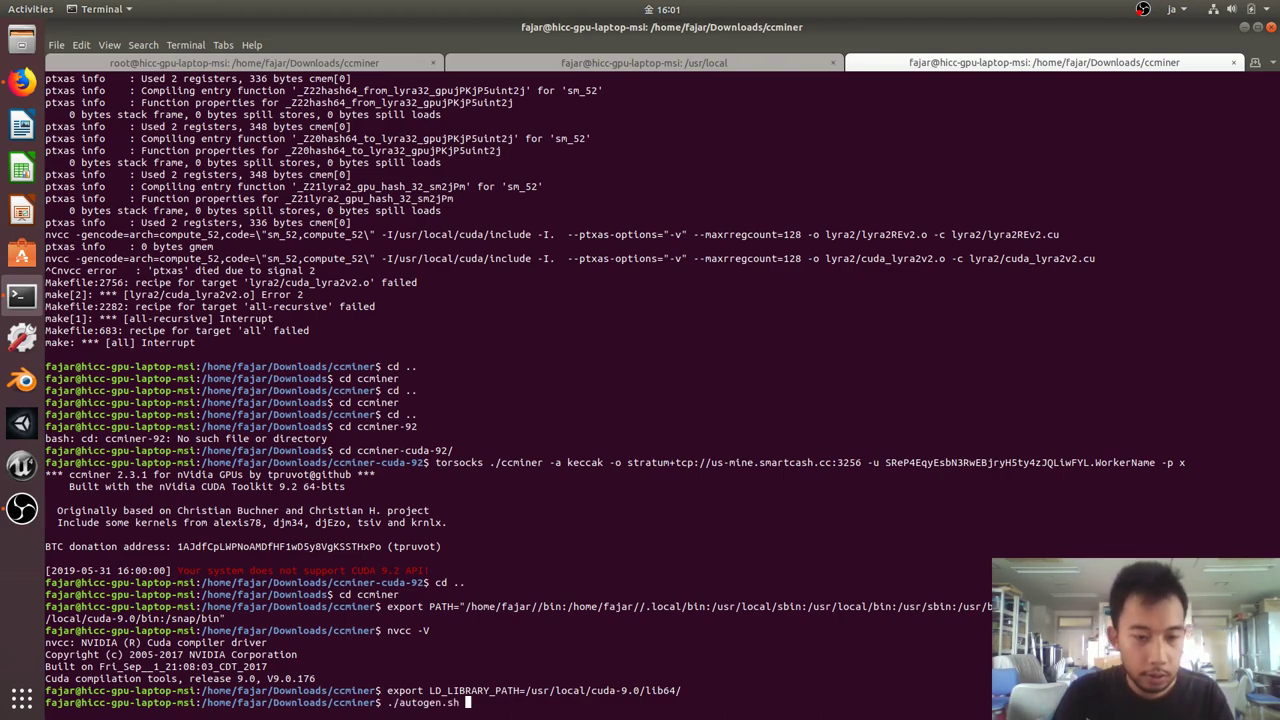
{"action": "key", "text": "Return"}
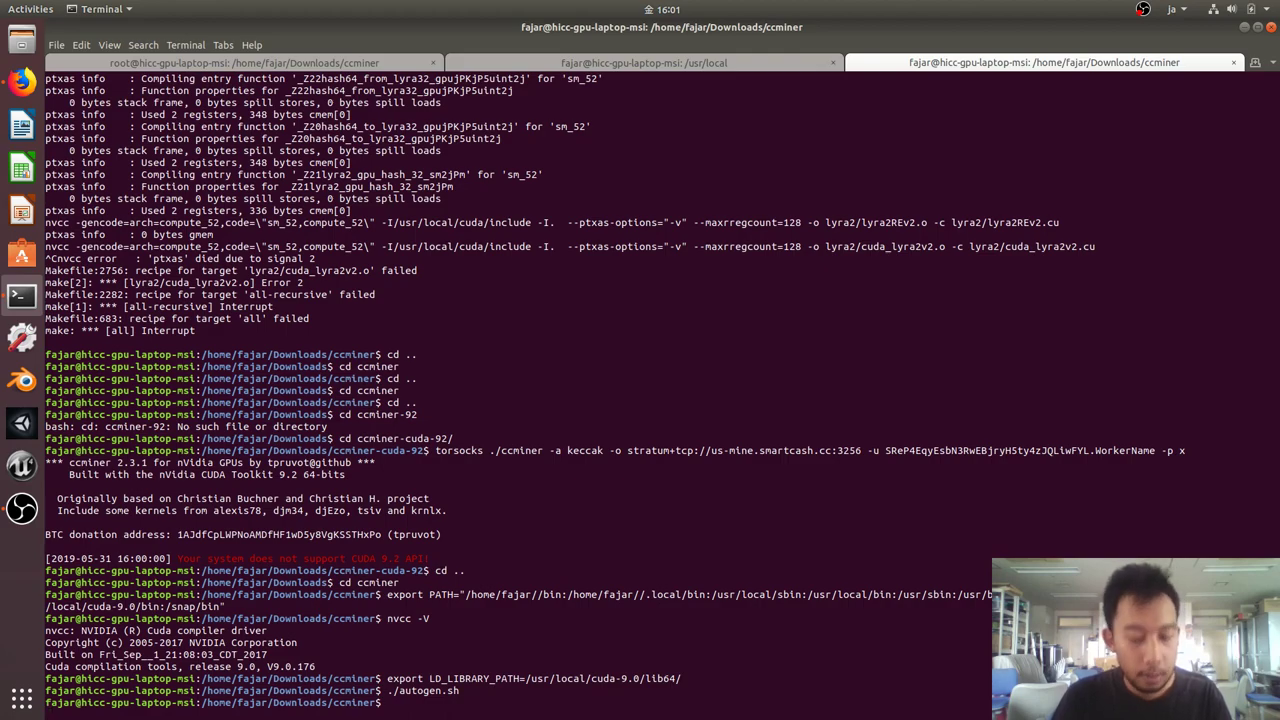
{"action": "type", "text": "./con"}
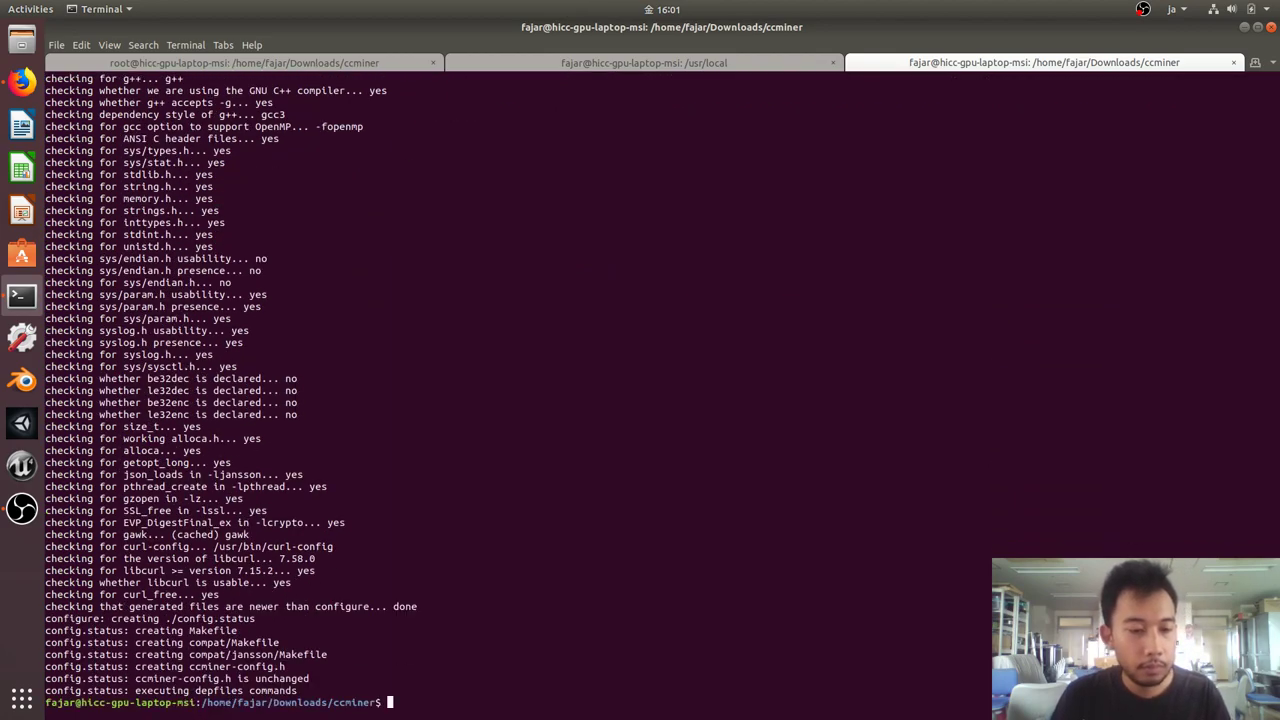
Step: Run make to compile and link ccminer against CUDA 9.0, then move to Firefox
{"action": "key", "text": "Return"}
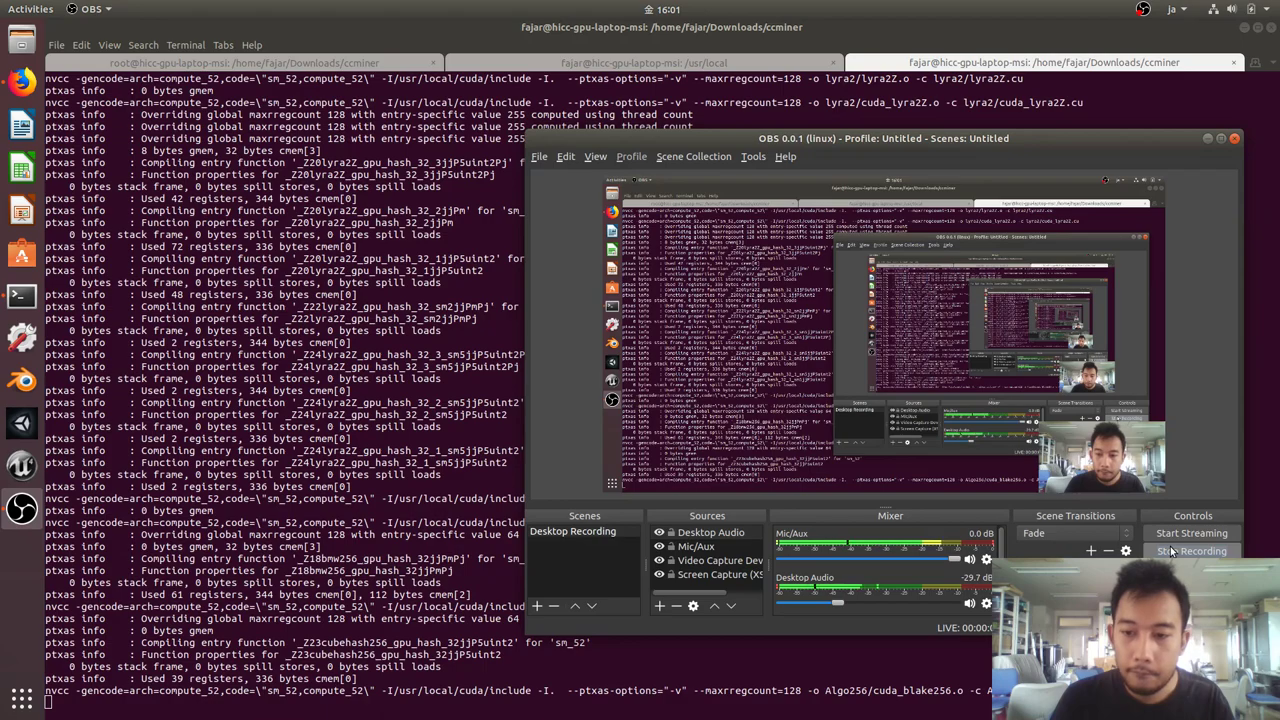
{"action": "left_click", "coordinate": [1190, 550]}
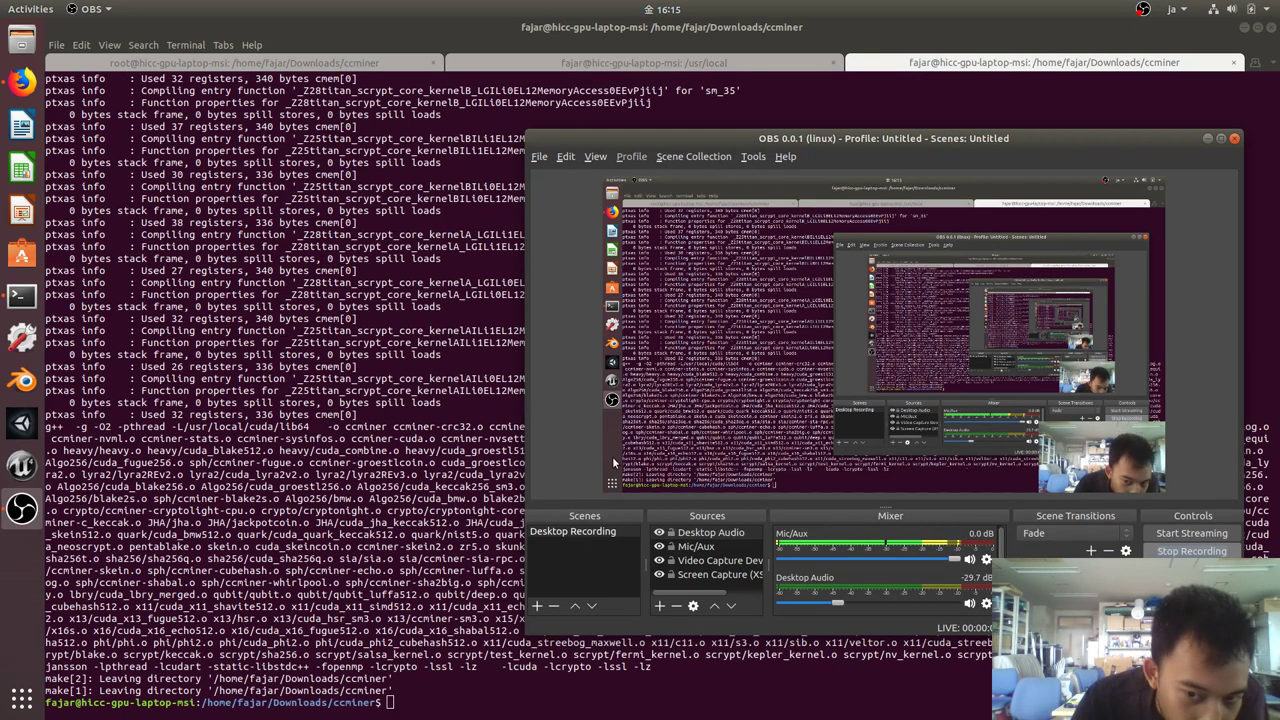
{"action": "left_click", "coordinate": [1232, 138]}
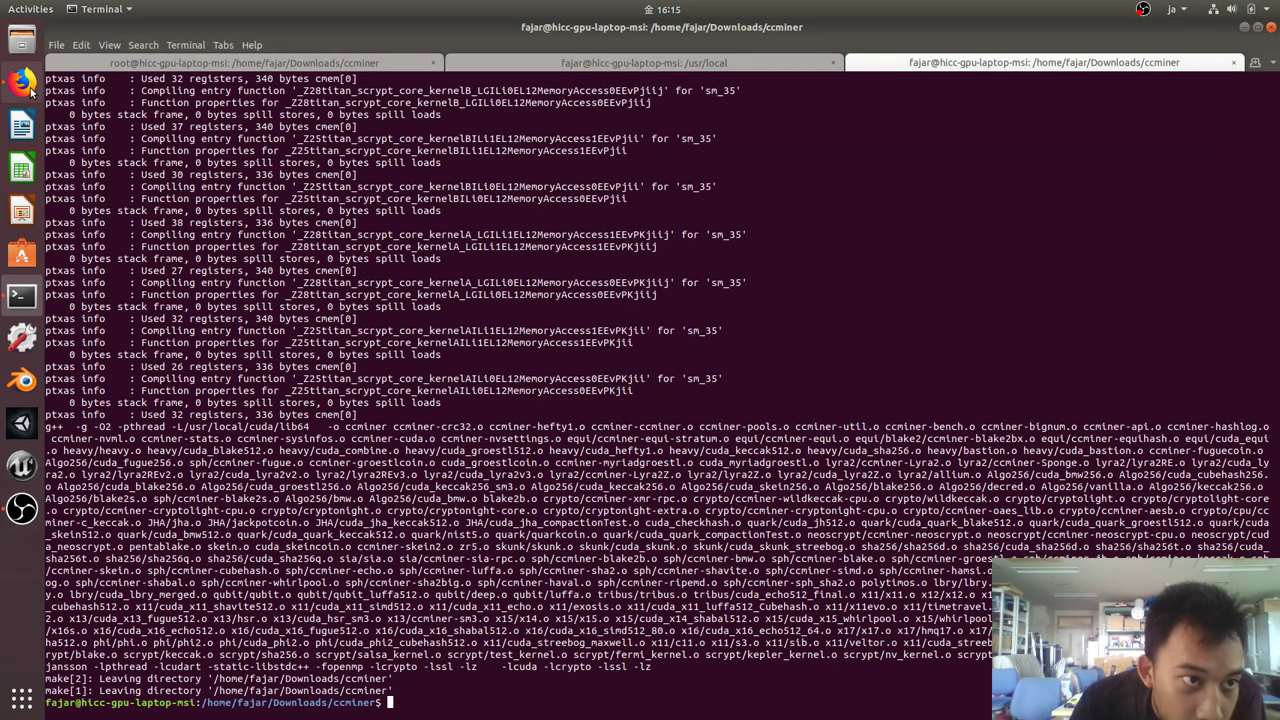
{"action": "left_click", "coordinate": [20, 80]}
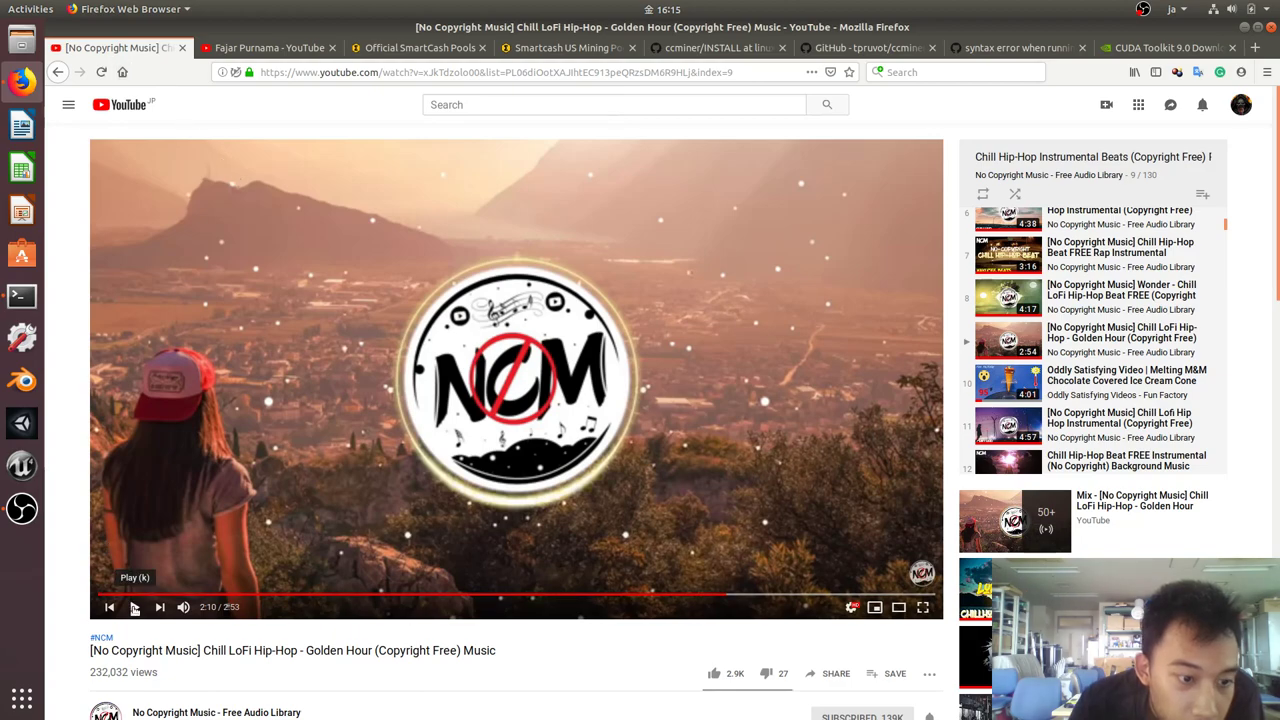
Step: Copy part of the SmartCash US pool's example ccminer keccak command and return to the terminal
{"action": "left_click", "coordinate": [568, 48]}
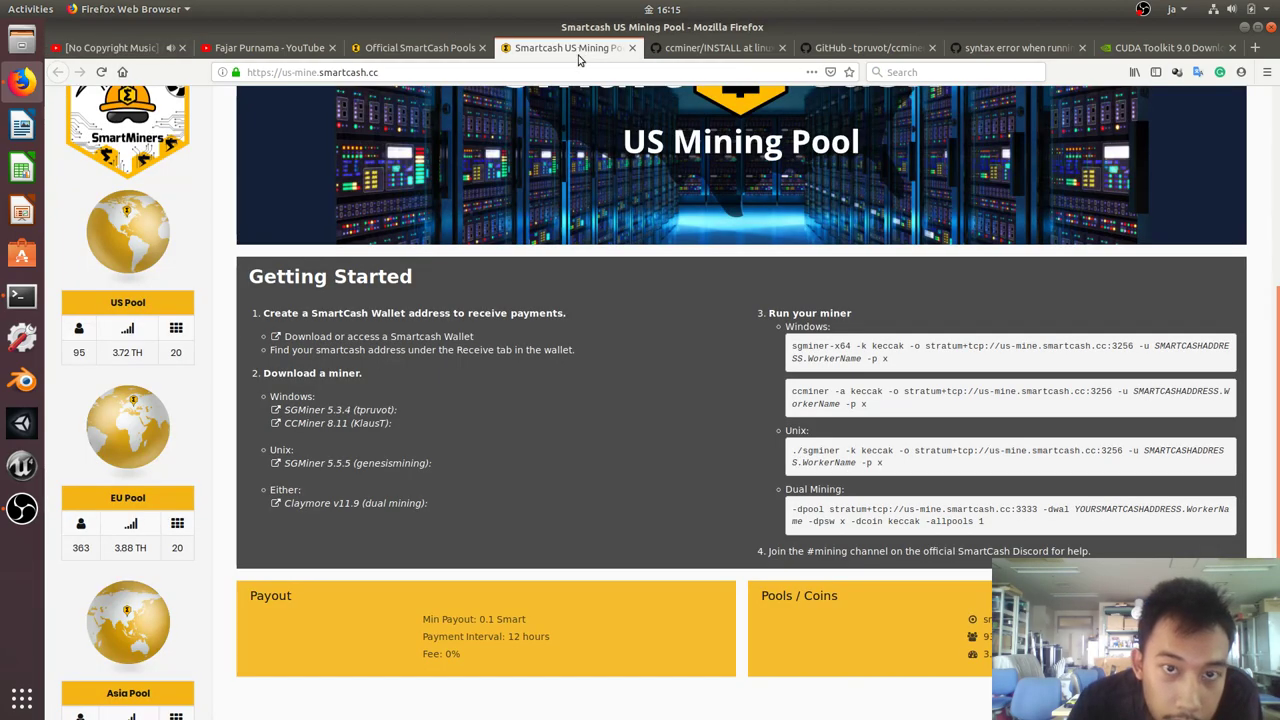
{"action": "mouse_move", "coordinate": [880, 408]}
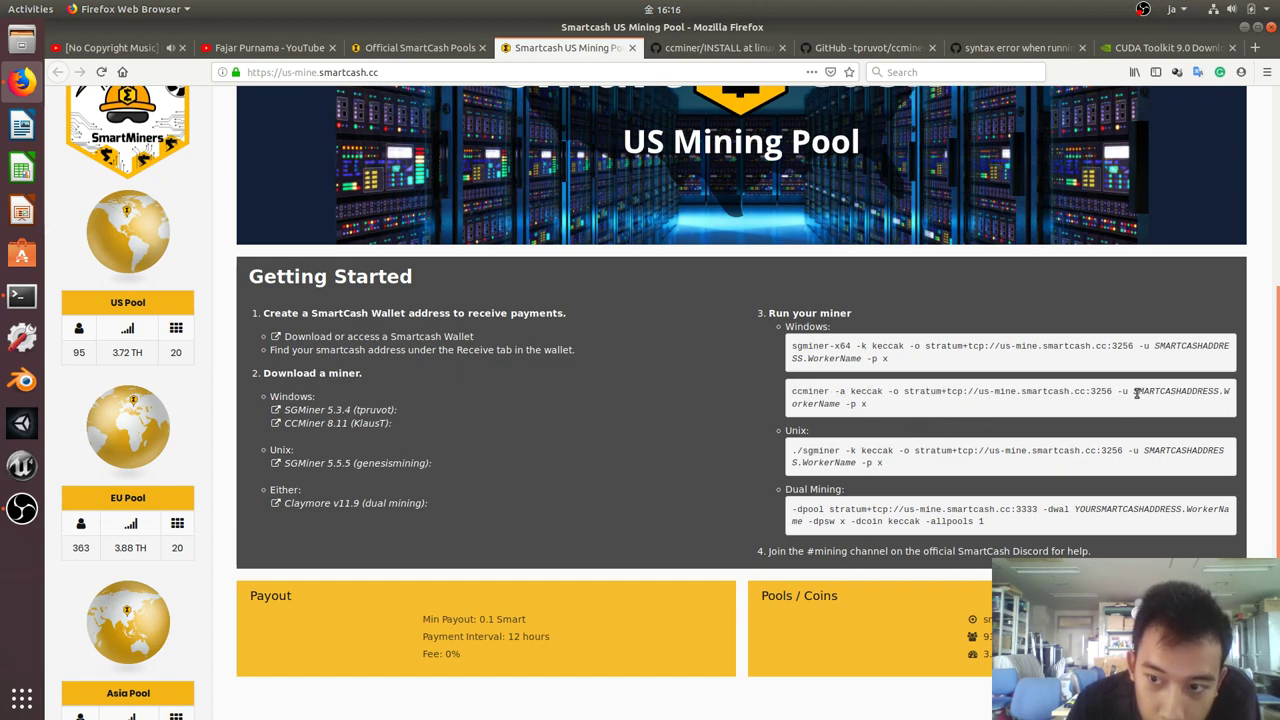
{"action": "double_click", "coordinate": [1190, 392]}
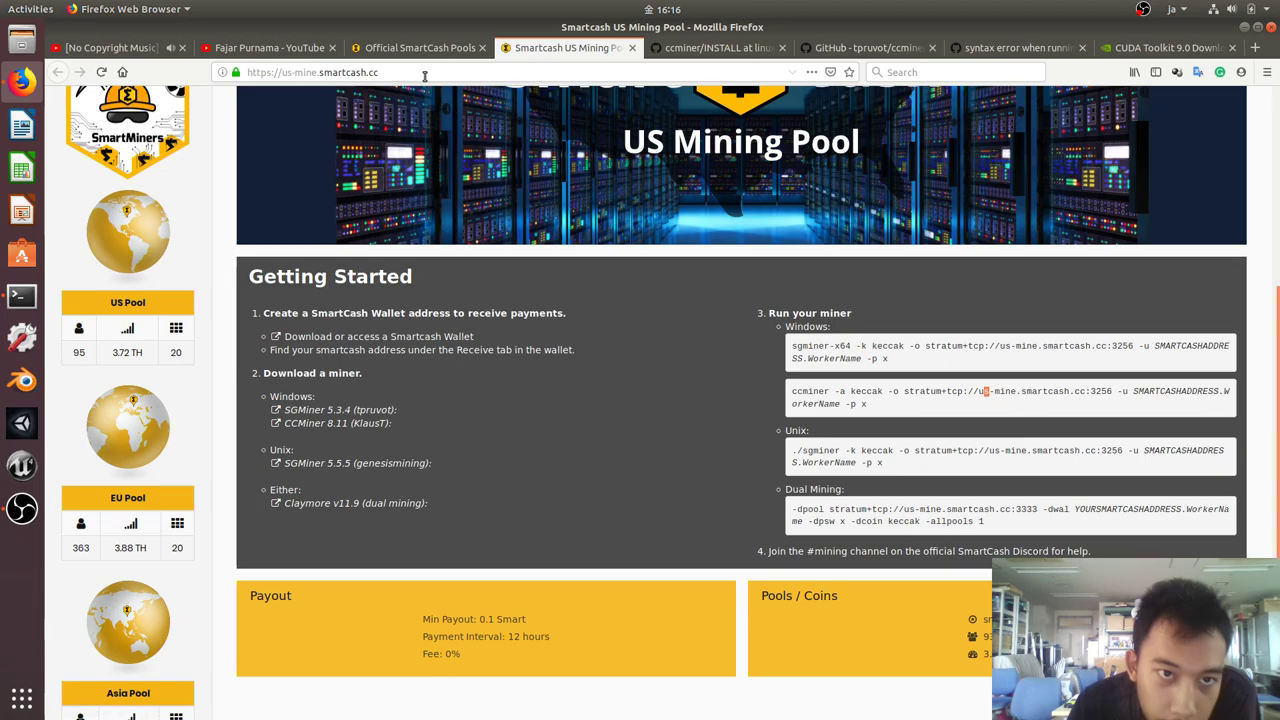
{"action": "mouse_move", "coordinate": [308, 248]}
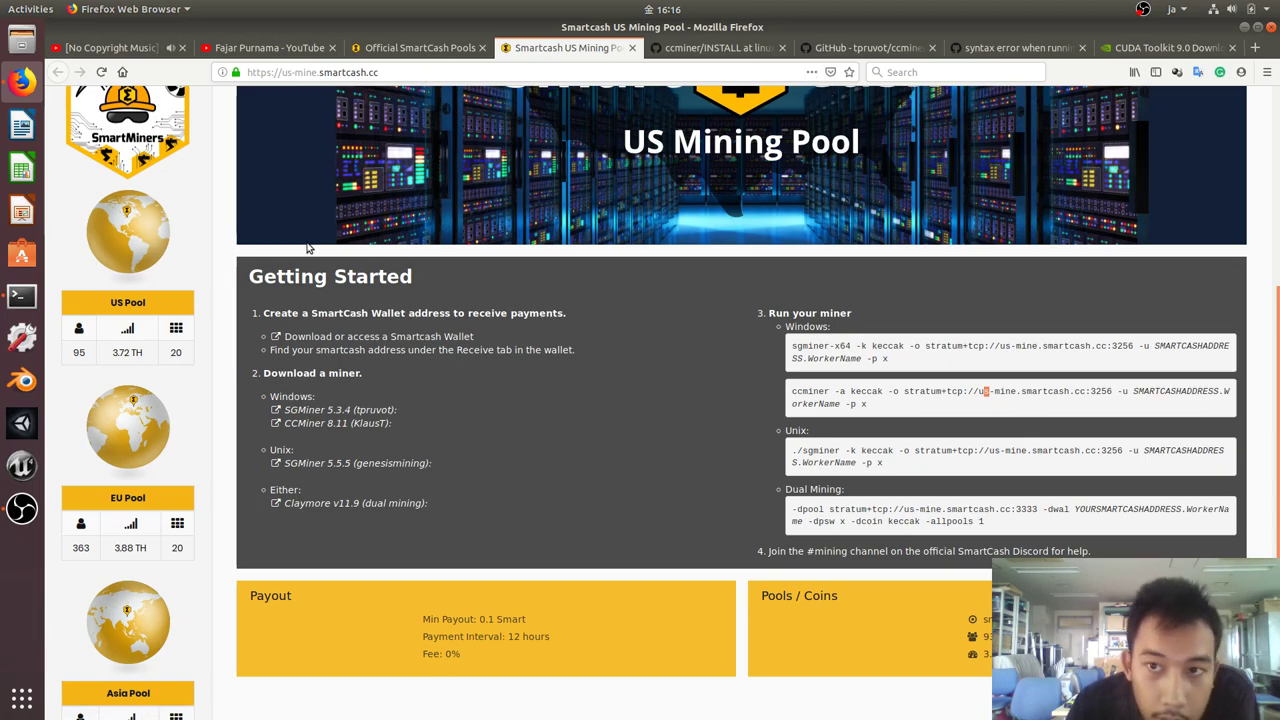
{"action": "mouse_move", "coordinate": [20, 296]}
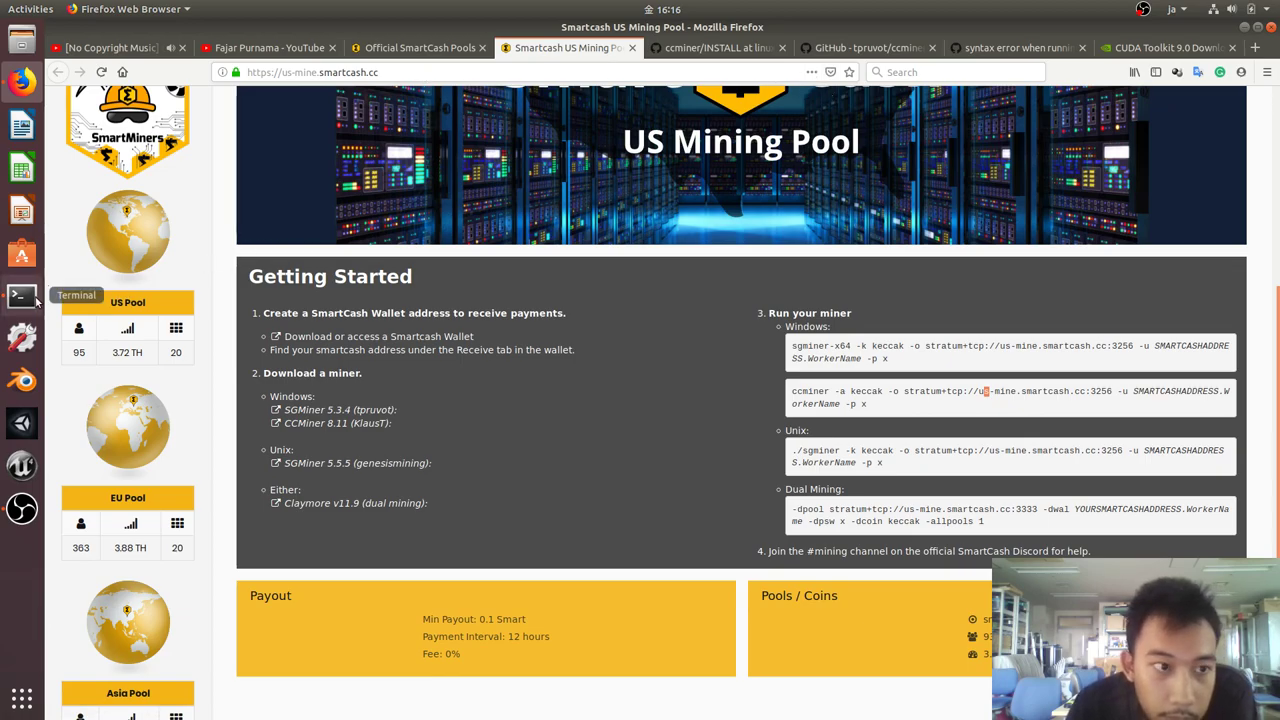
{"action": "left_click", "coordinate": [20, 296]}
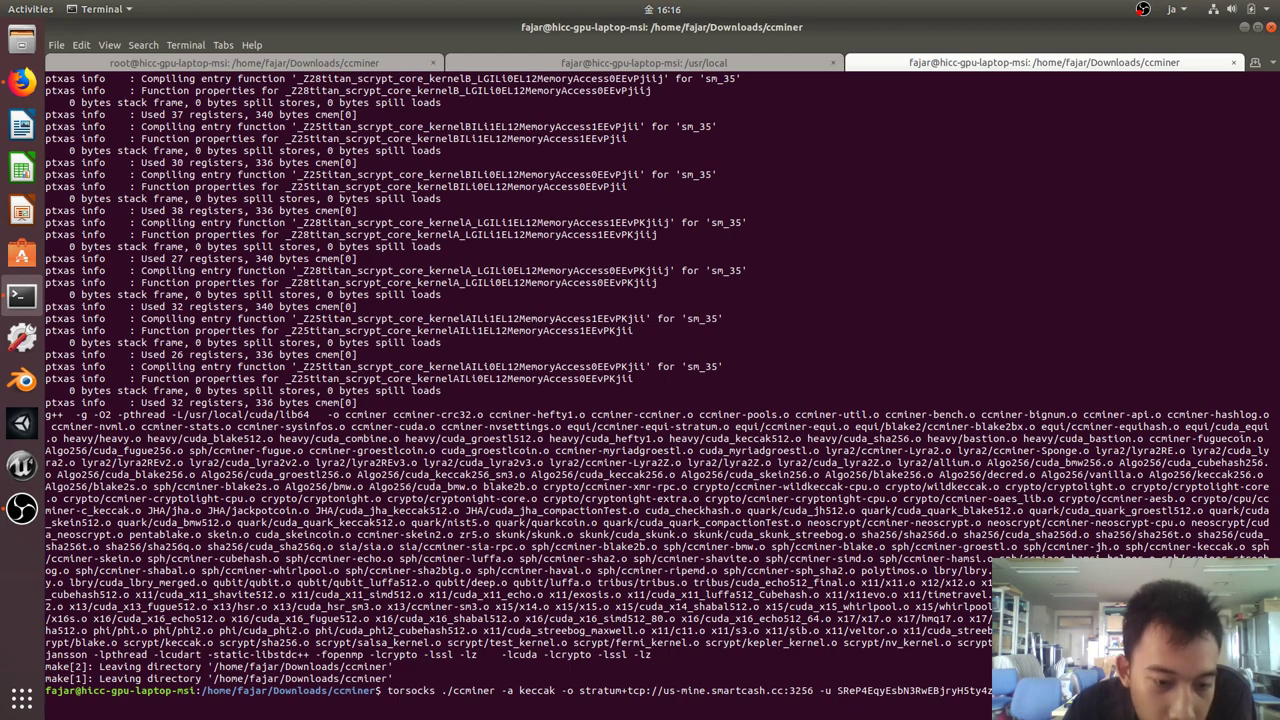
Step: Run the rebuilt ccminer 2.3.1 via torsocks, mining keccak on us-mine.smartcash.cc:3256 with 2 threads
{"action": "key", "text": "Return"}
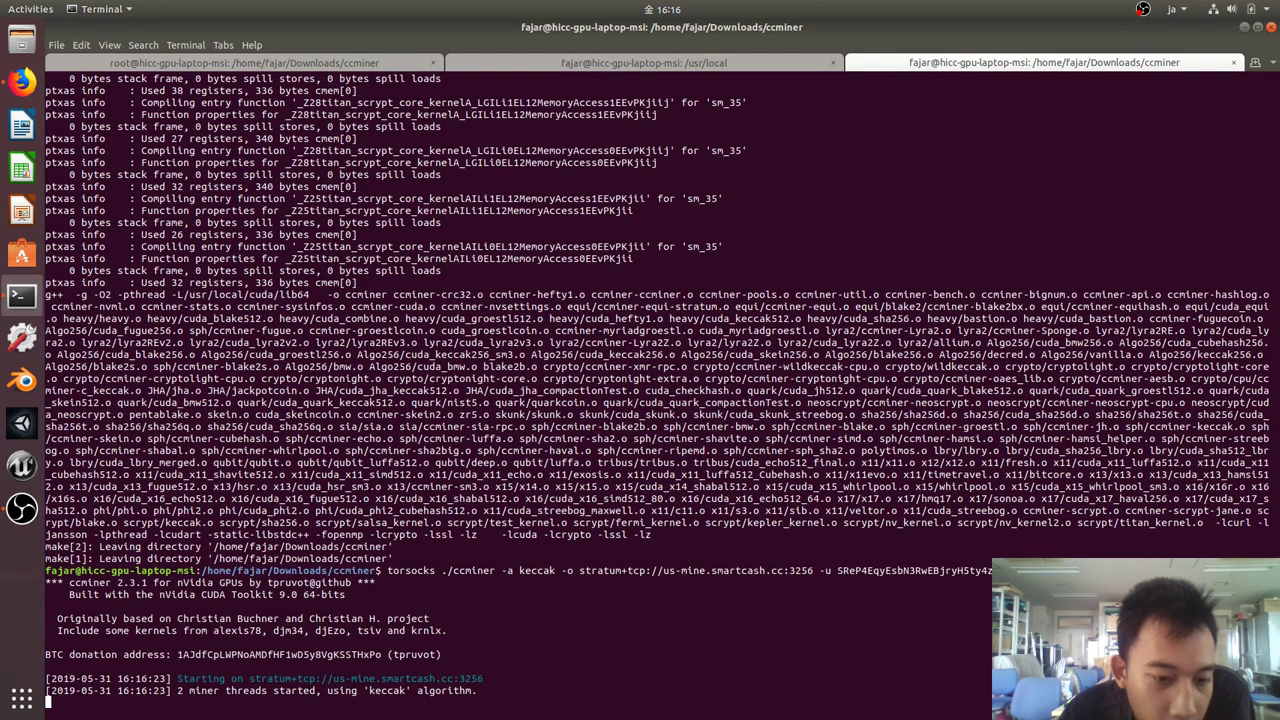